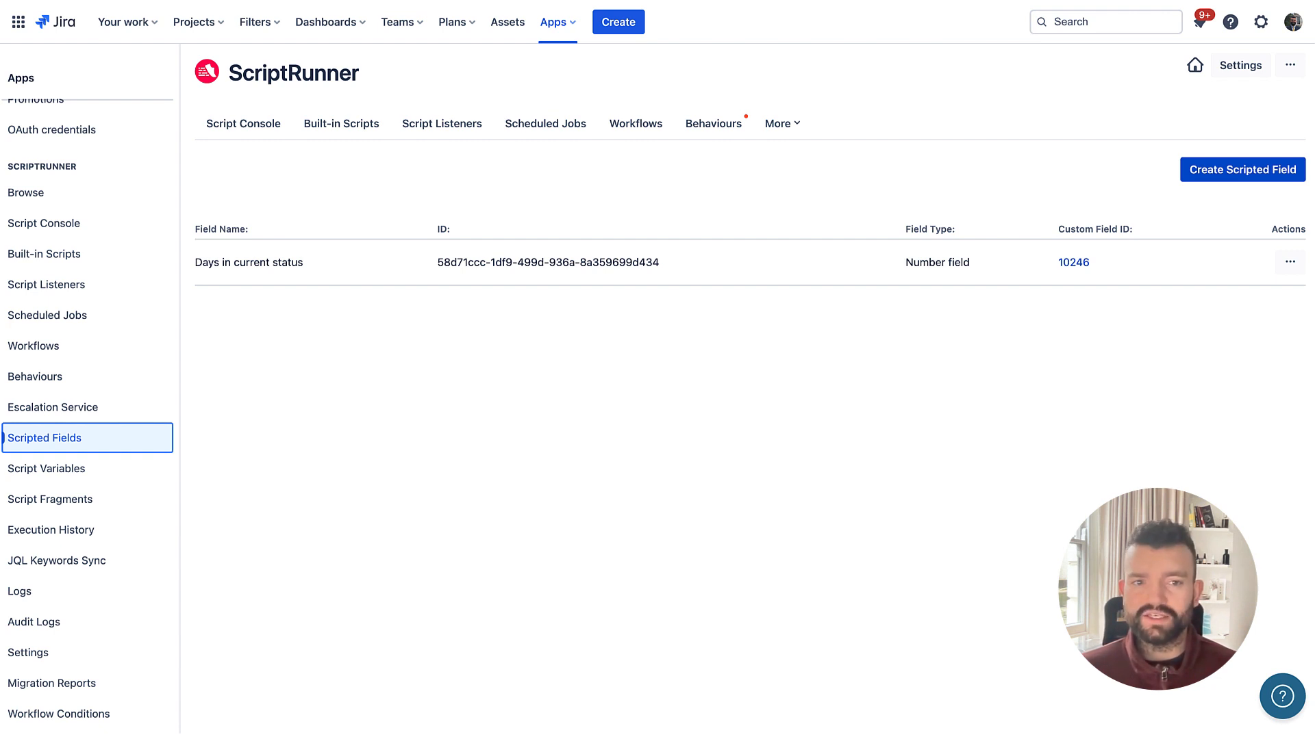
{"action": "mouse_move", "coordinate": [1031, 212]}
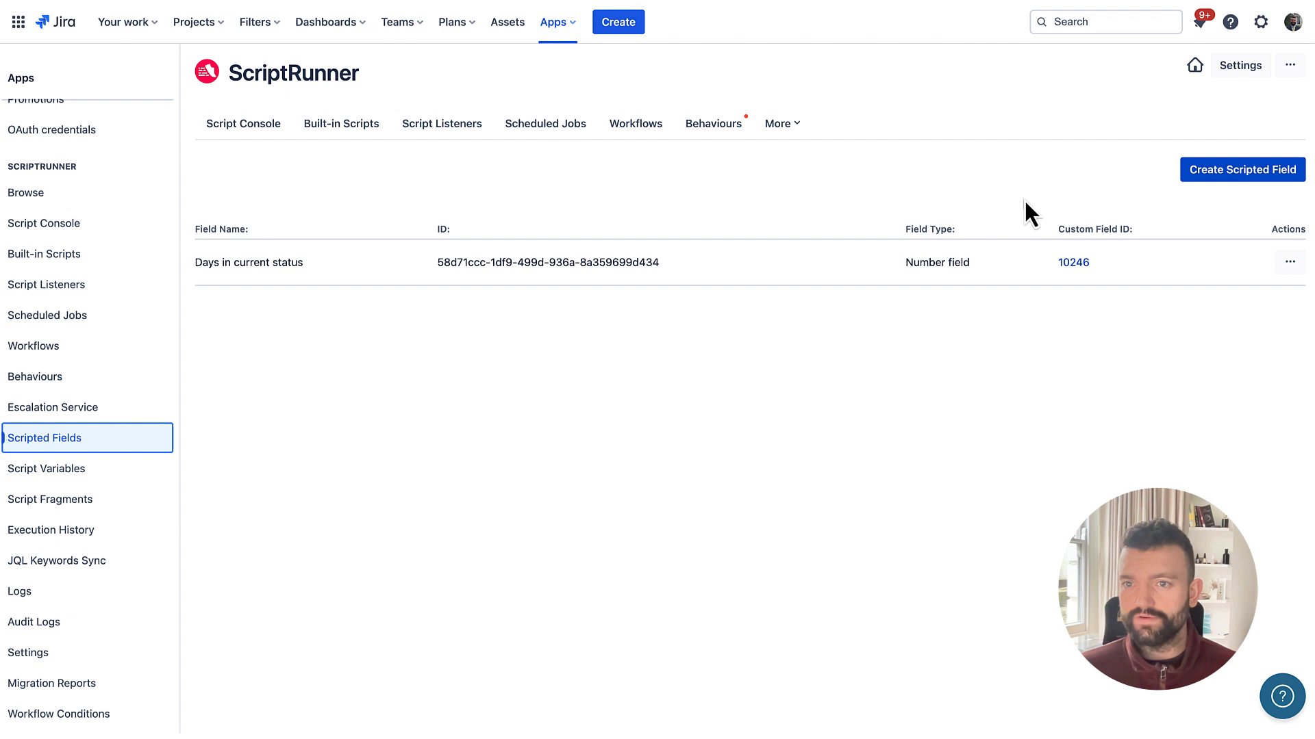
{"action": "mouse_move", "coordinate": [1242, 169]}
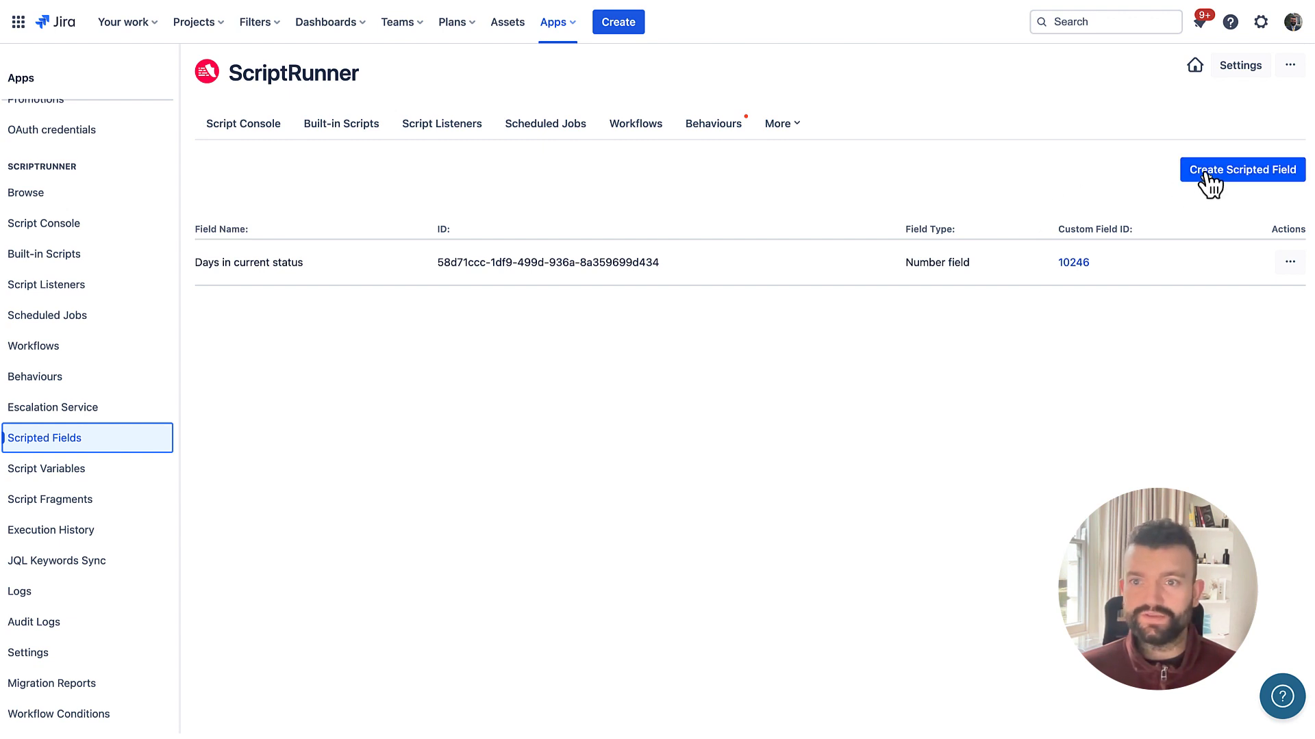
- Create a Text scripted field 'Hello from Scripted Fields' whose script returns "Hello world"
{"action": "left_click", "coordinate": [1242, 169]}
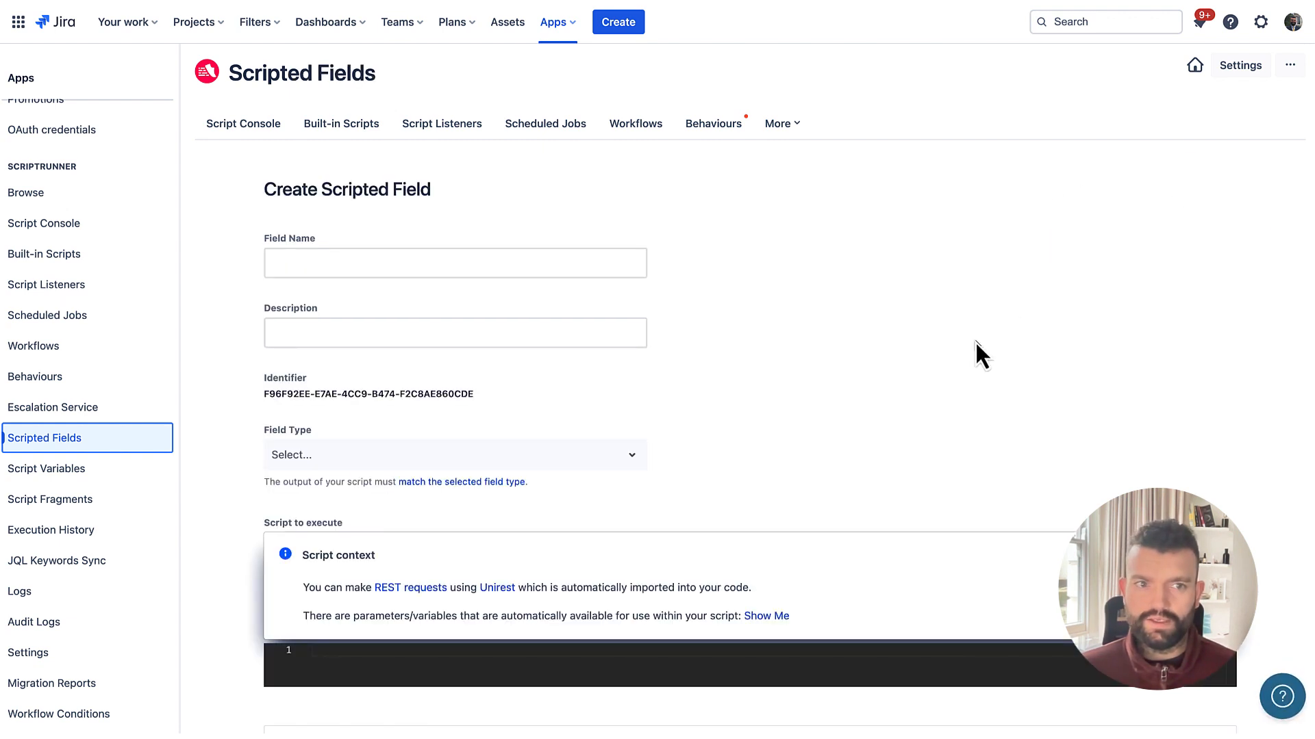
{"action": "type", "text": "Hello from Scripted Fields"}
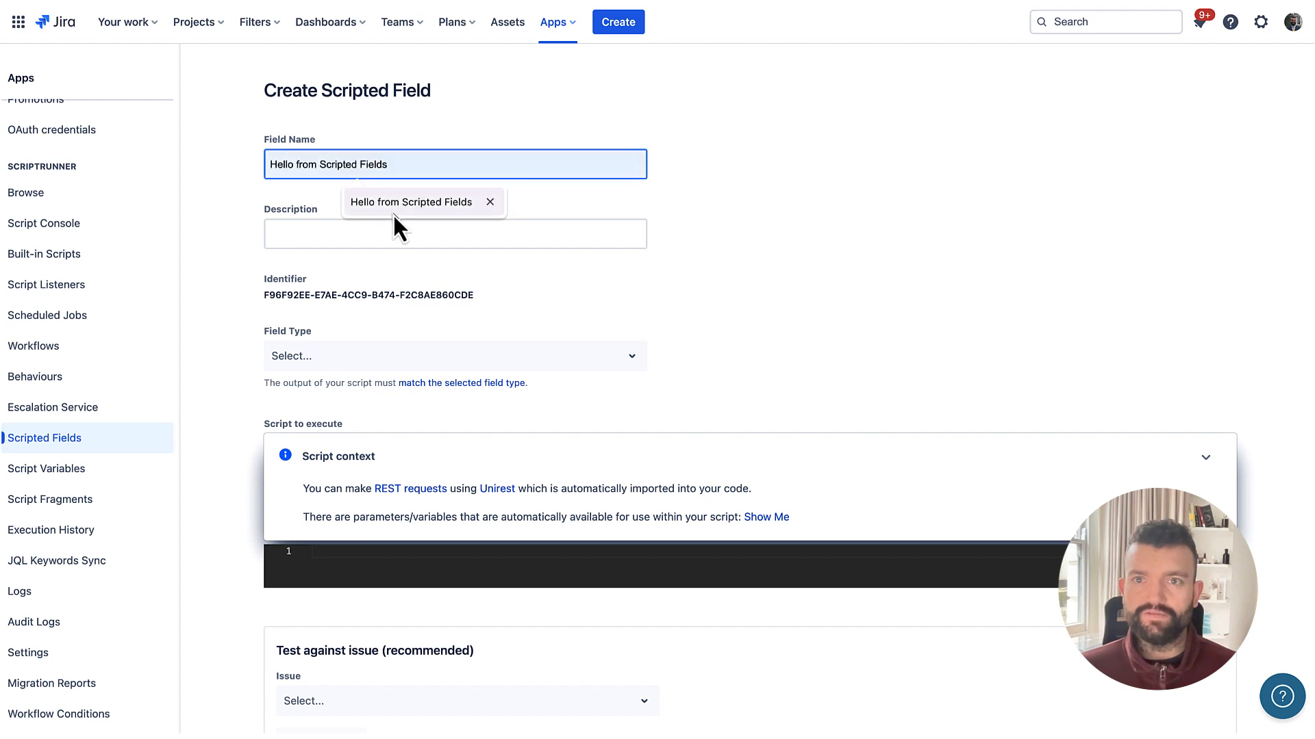
{"action": "left_click", "coordinate": [455, 233]}
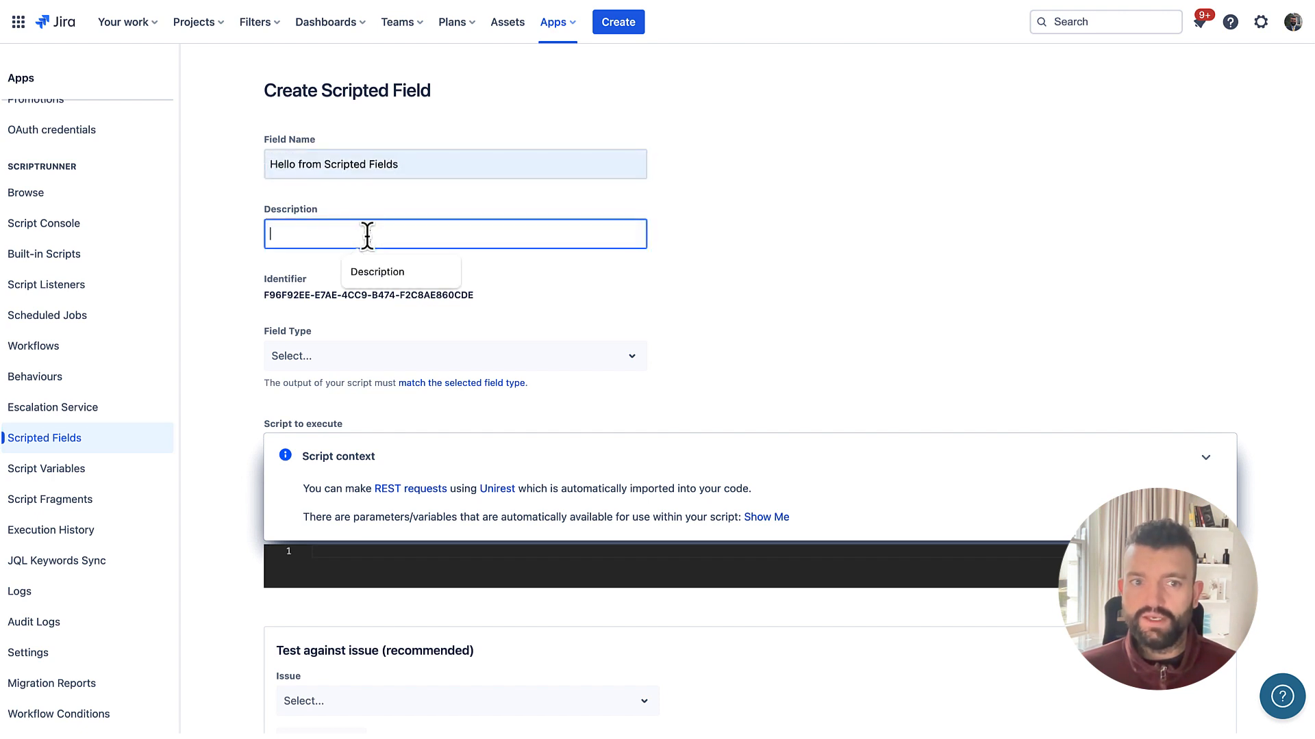
{"action": "left_click", "coordinate": [454, 356]}
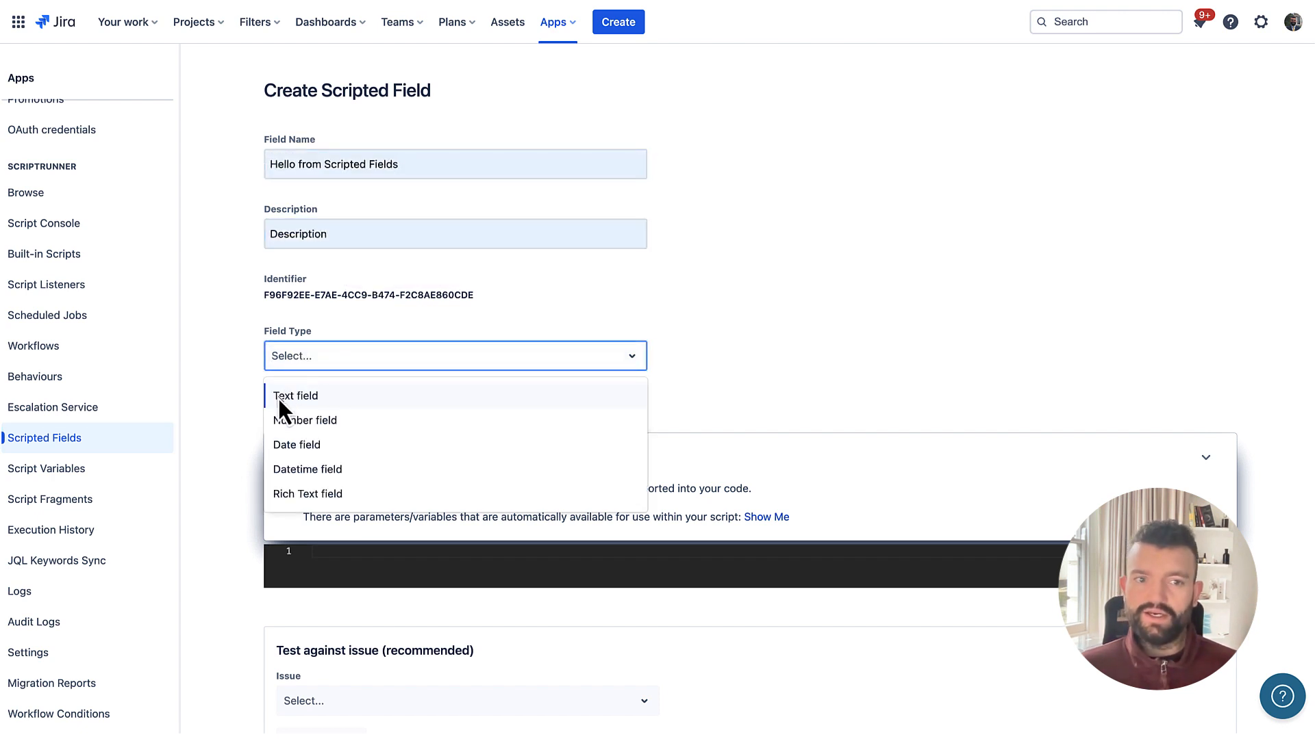
{"action": "left_click", "coordinate": [295, 395]}
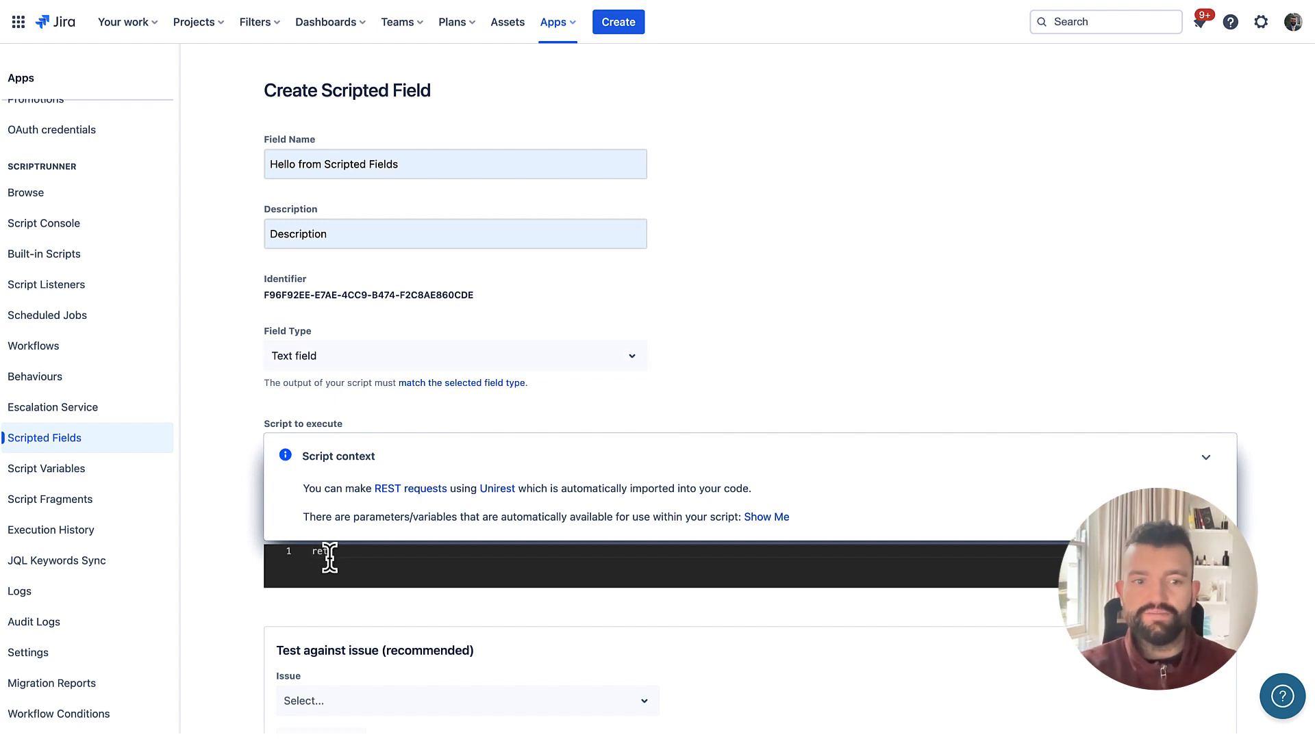
{"action": "type", "text": "return \"Hello w"}
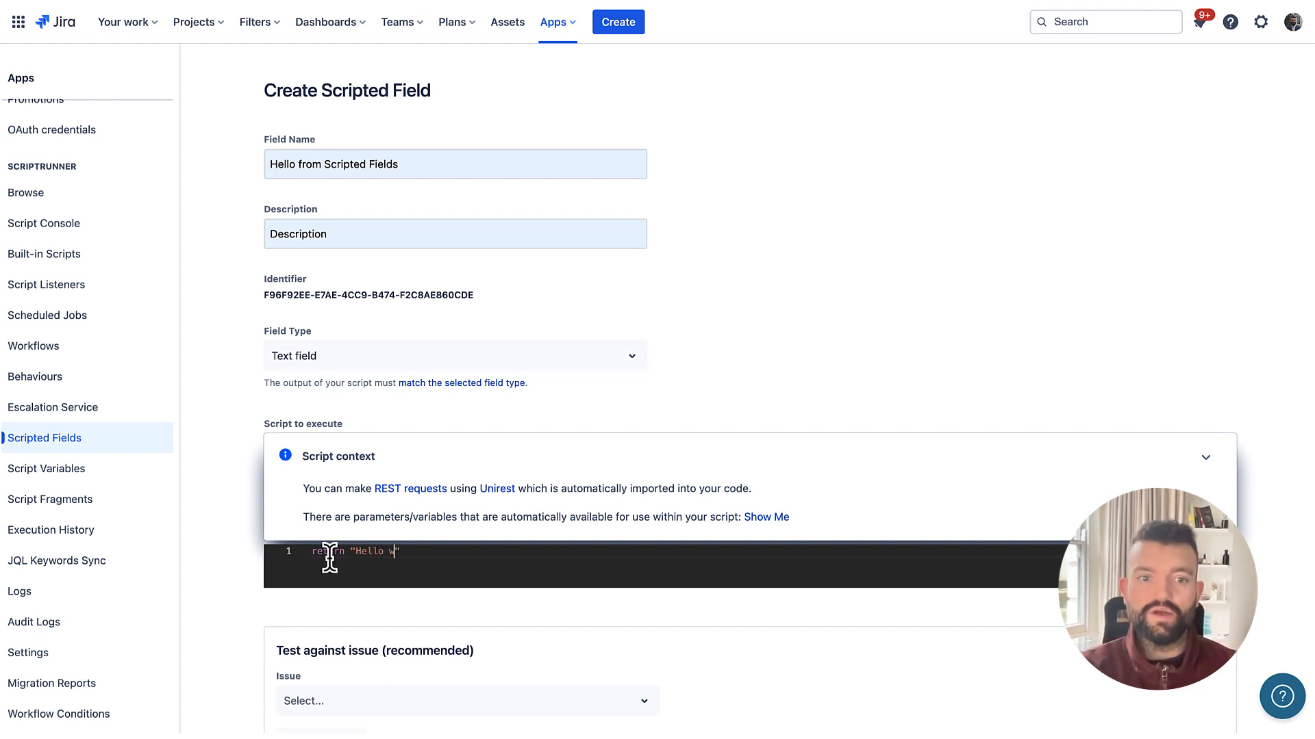
{"action": "scroll", "scroll_direction": "down", "scroll_amount": 3}
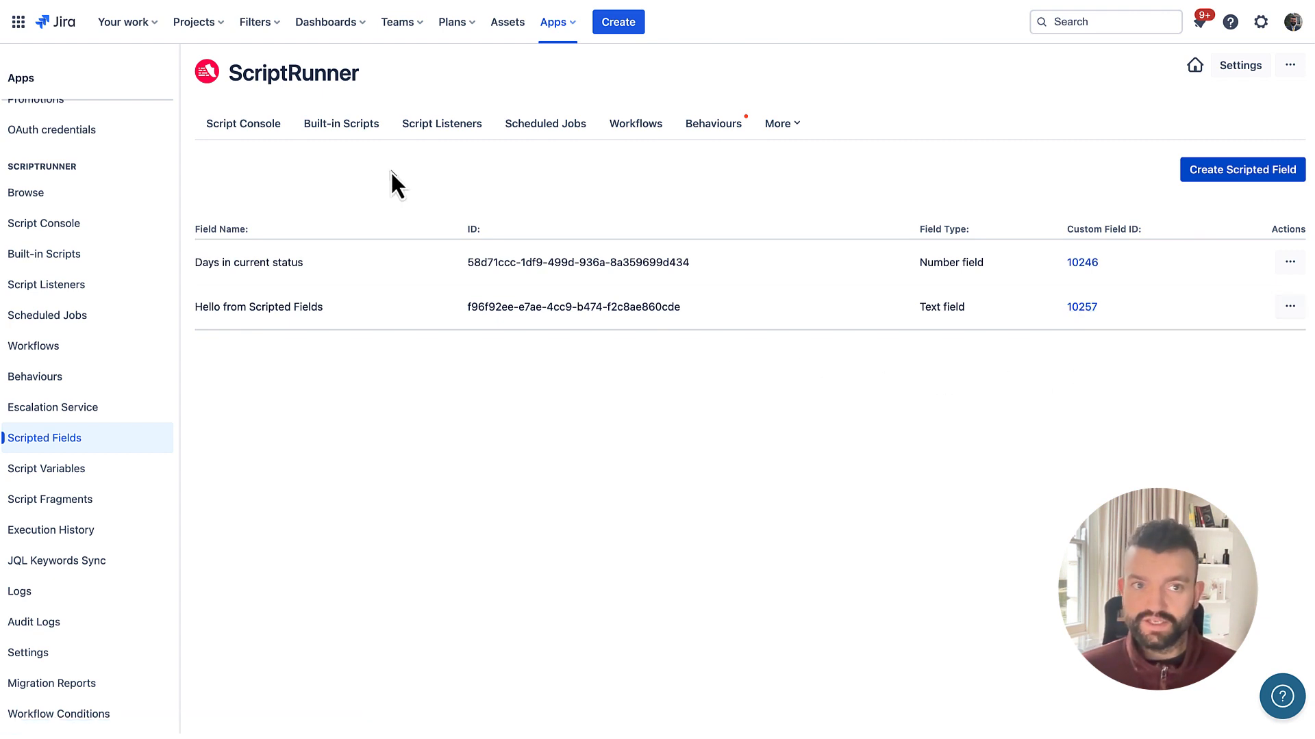
{"action": "mouse_move", "coordinate": [341, 123]}
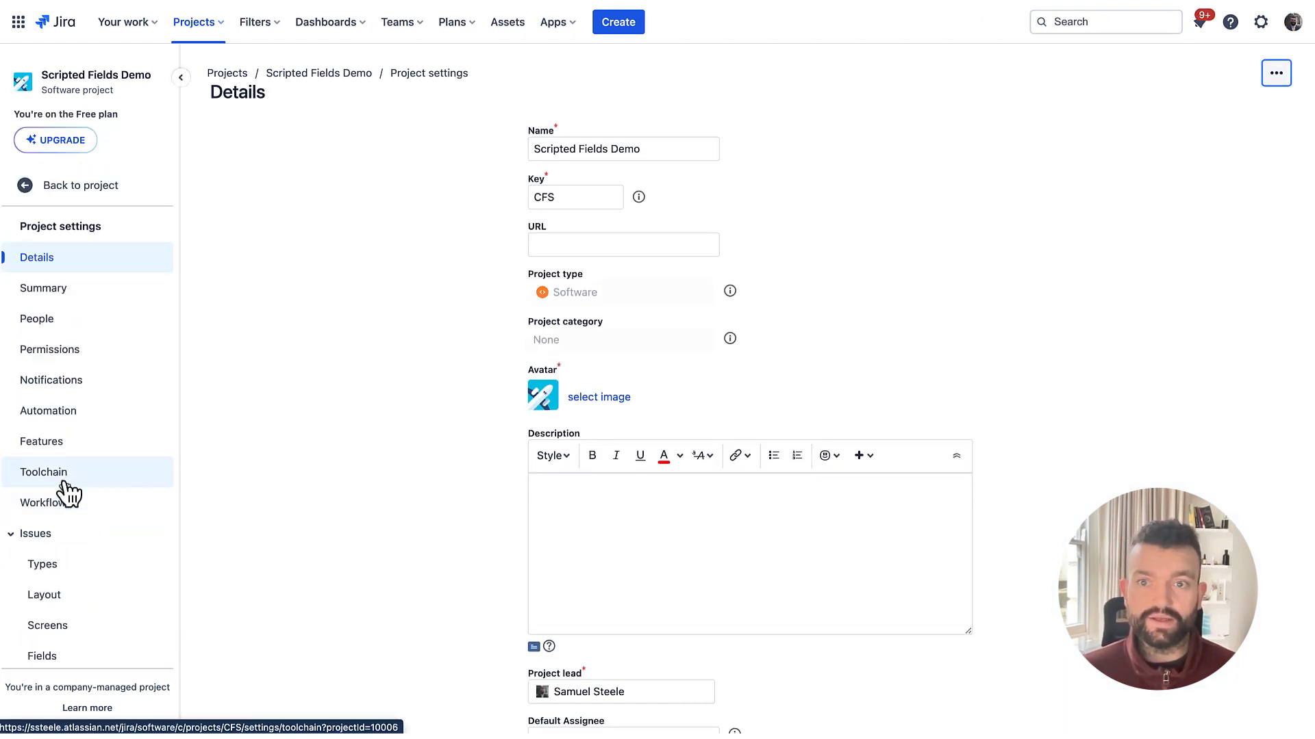
- Add Hello from Scripted Fields to the Kanban default issue layout's context fields and save
{"action": "scroll", "scroll_direction": "down", "scroll_amount": 3}
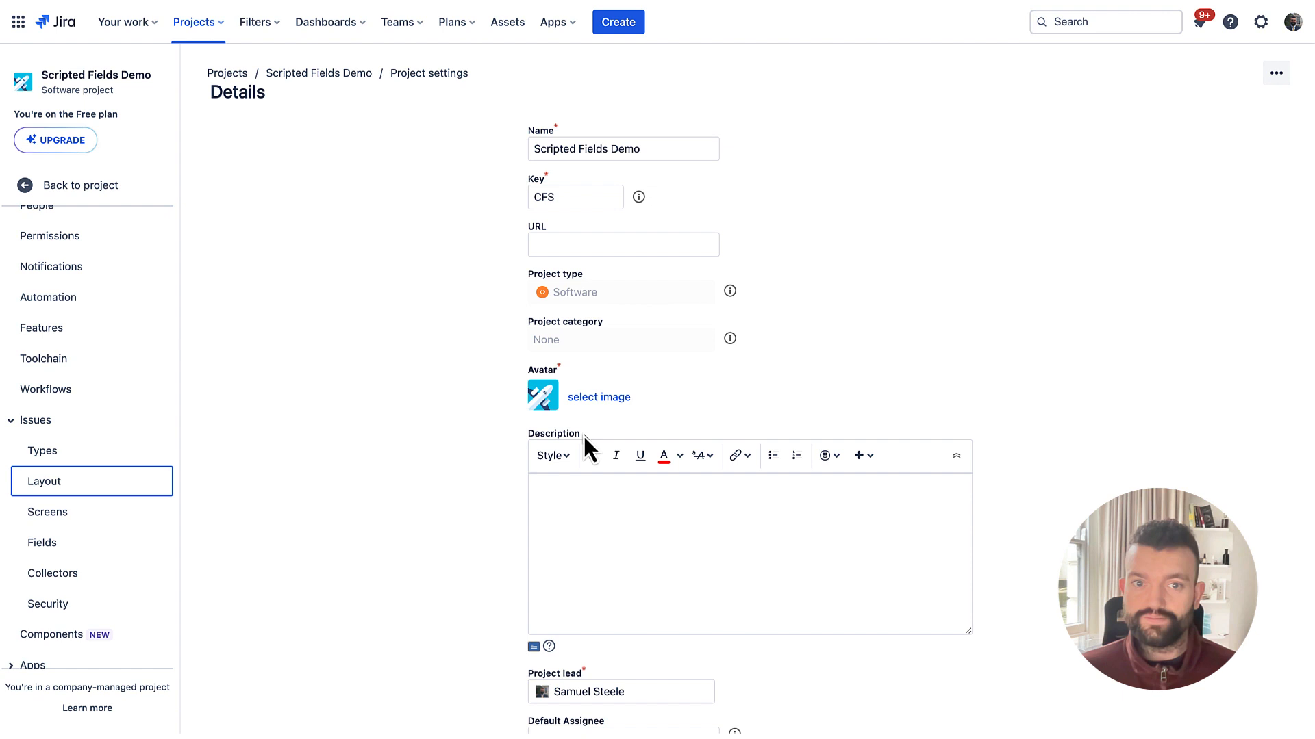
{"action": "left_click", "coordinate": [44, 481]}
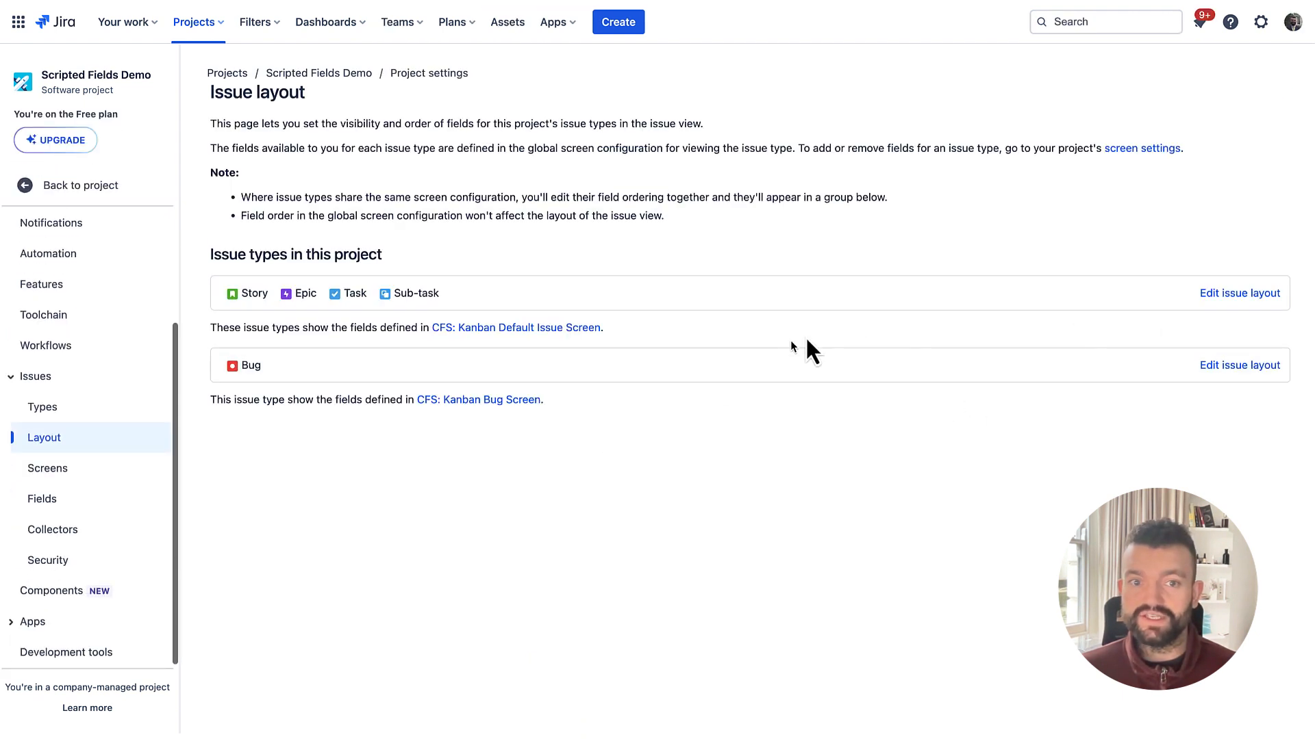
{"action": "left_click", "coordinate": [1240, 293]}
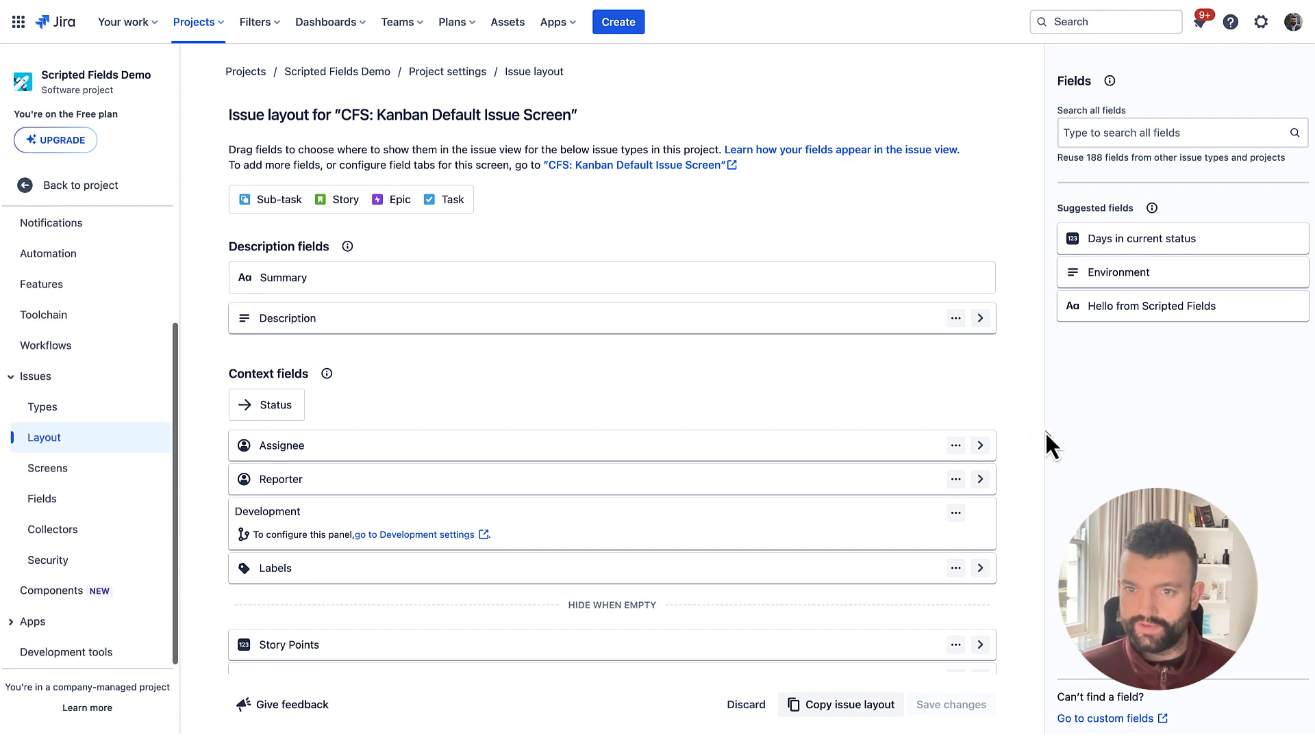
{"action": "mouse_move", "coordinate": [1174, 305]}
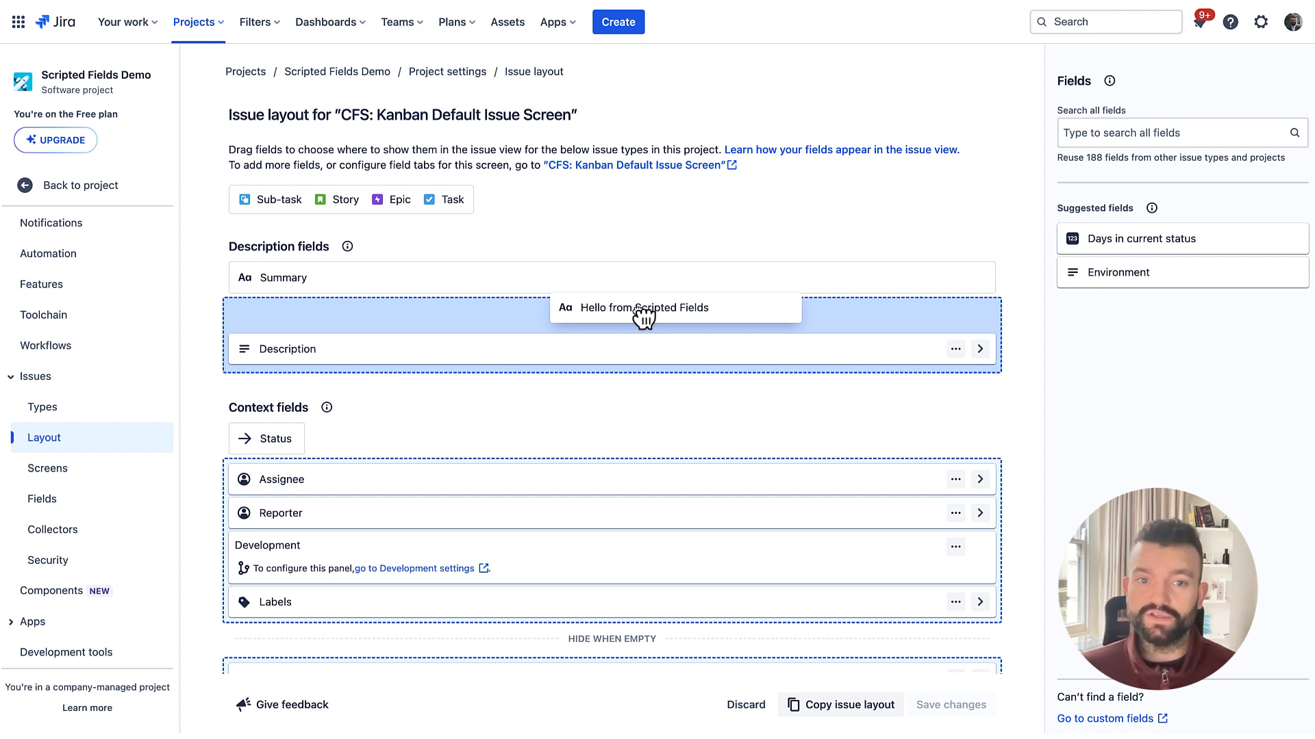
{"action": "left_click_drag", "start_coordinate": [645, 317], "coordinate": [584, 450]}
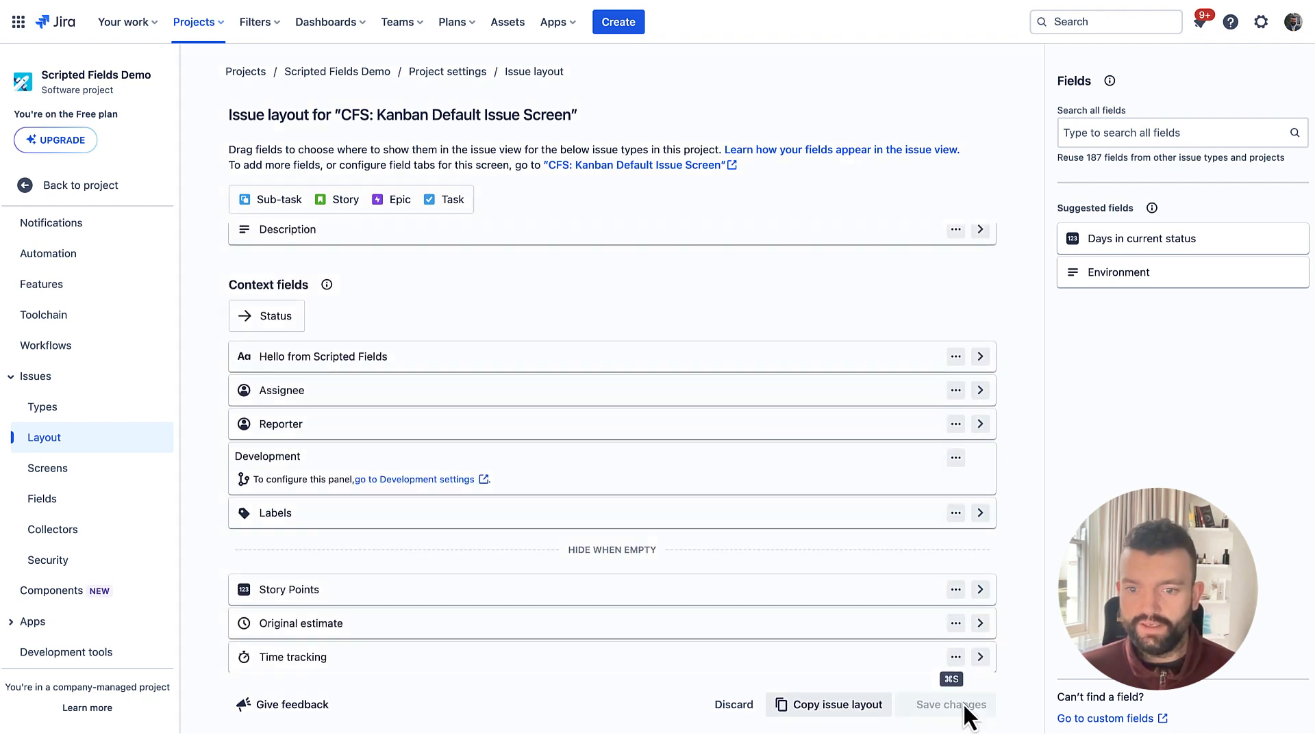
{"action": "left_click", "coordinate": [950, 704]}
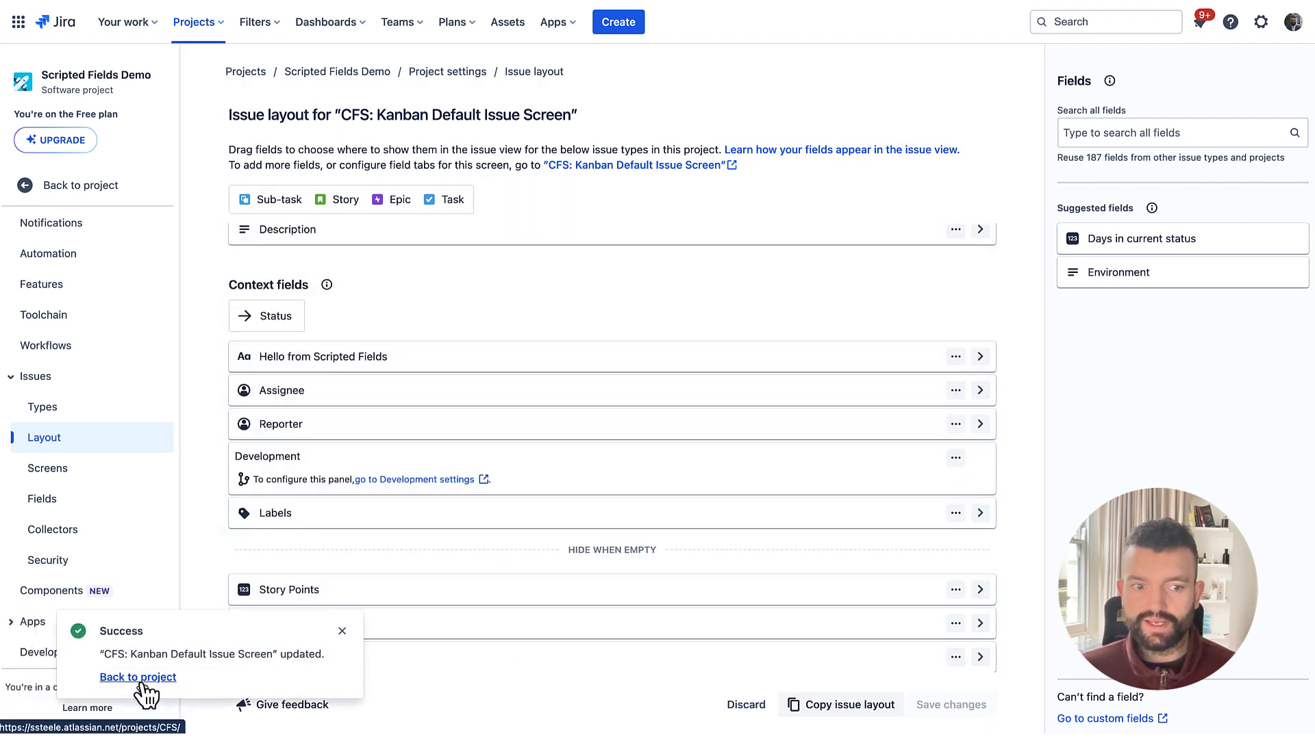
{"action": "left_click", "coordinate": [137, 678]}
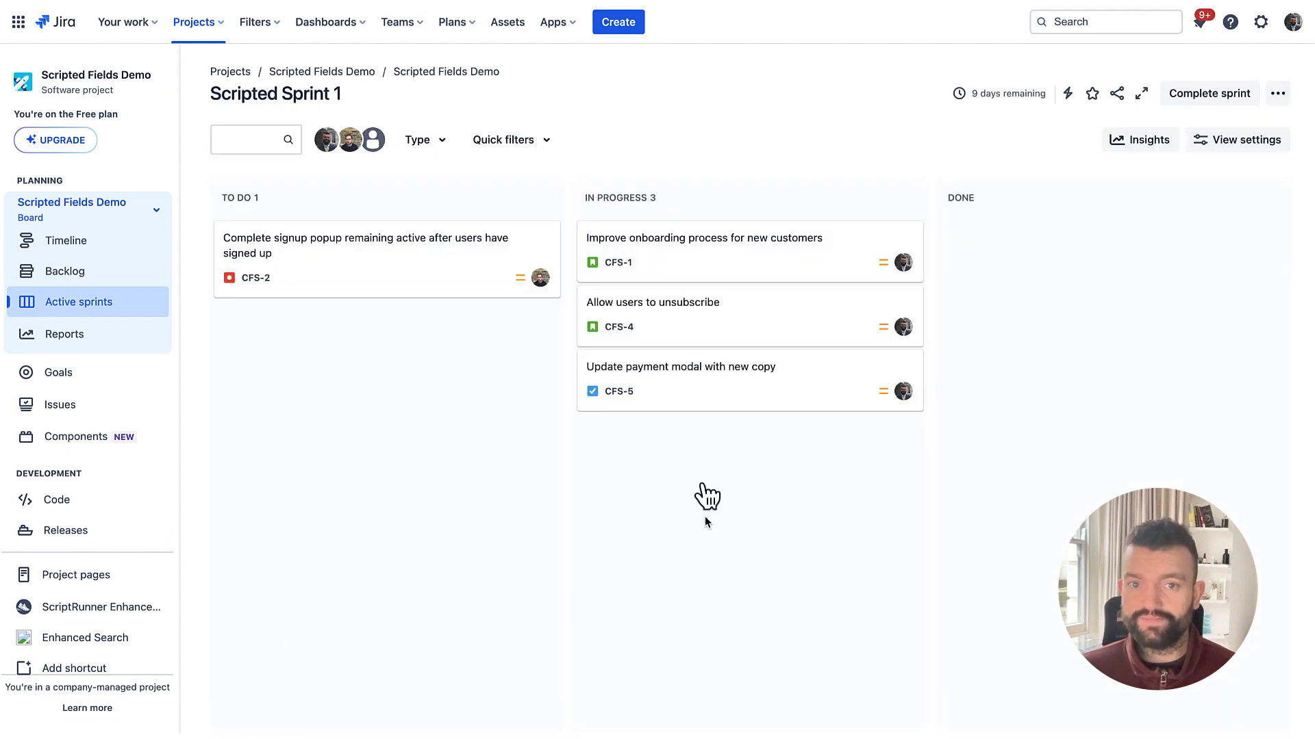
- Open issue CFS-1 'Improve onboarding process' to view its Hello from Scripted Fields value
{"action": "left_click", "coordinate": [704, 236]}
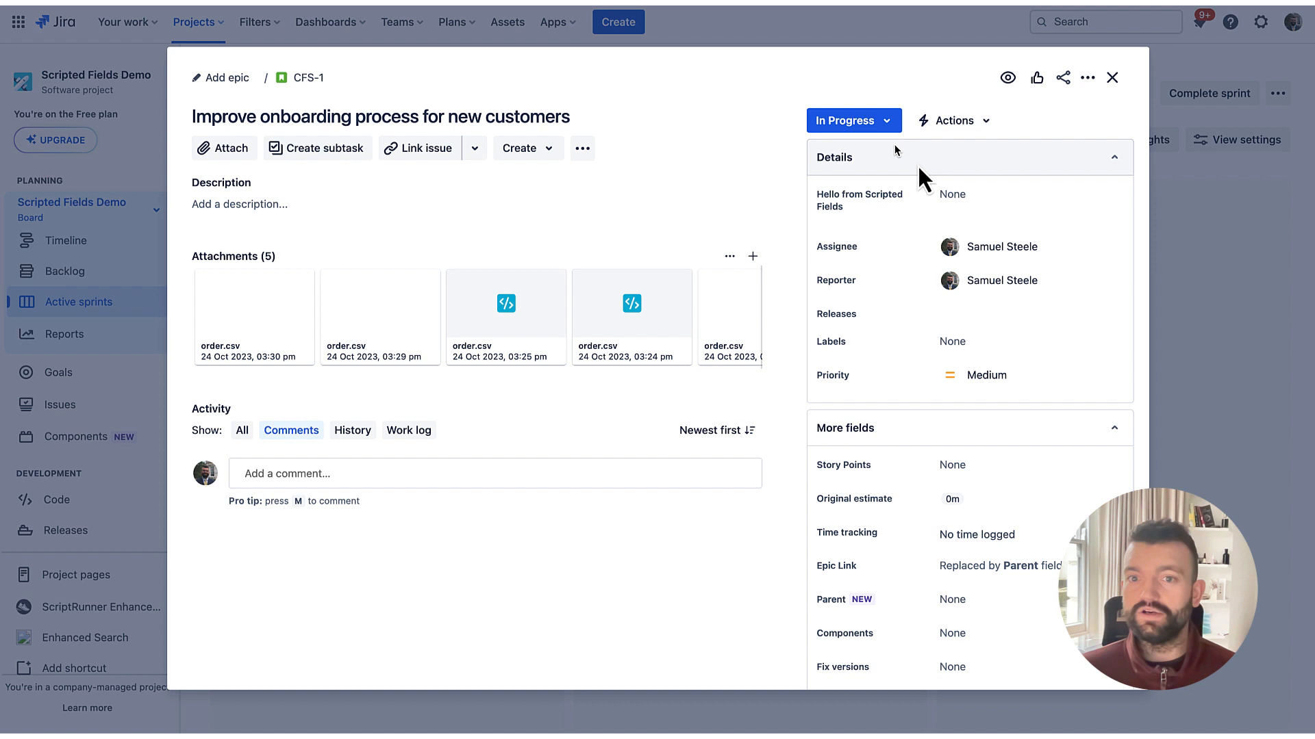
{"action": "mouse_move", "coordinate": [887, 237]}
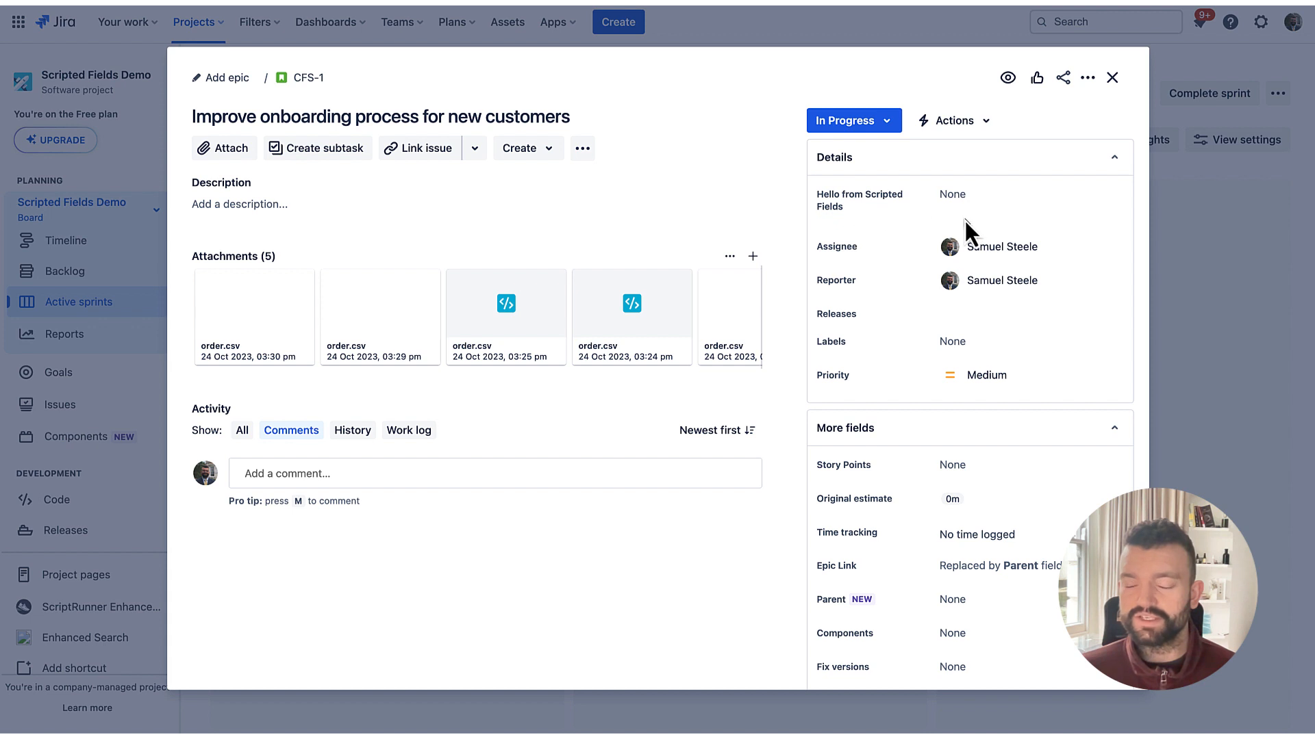
{"action": "mouse_move", "coordinate": [912, 244]}
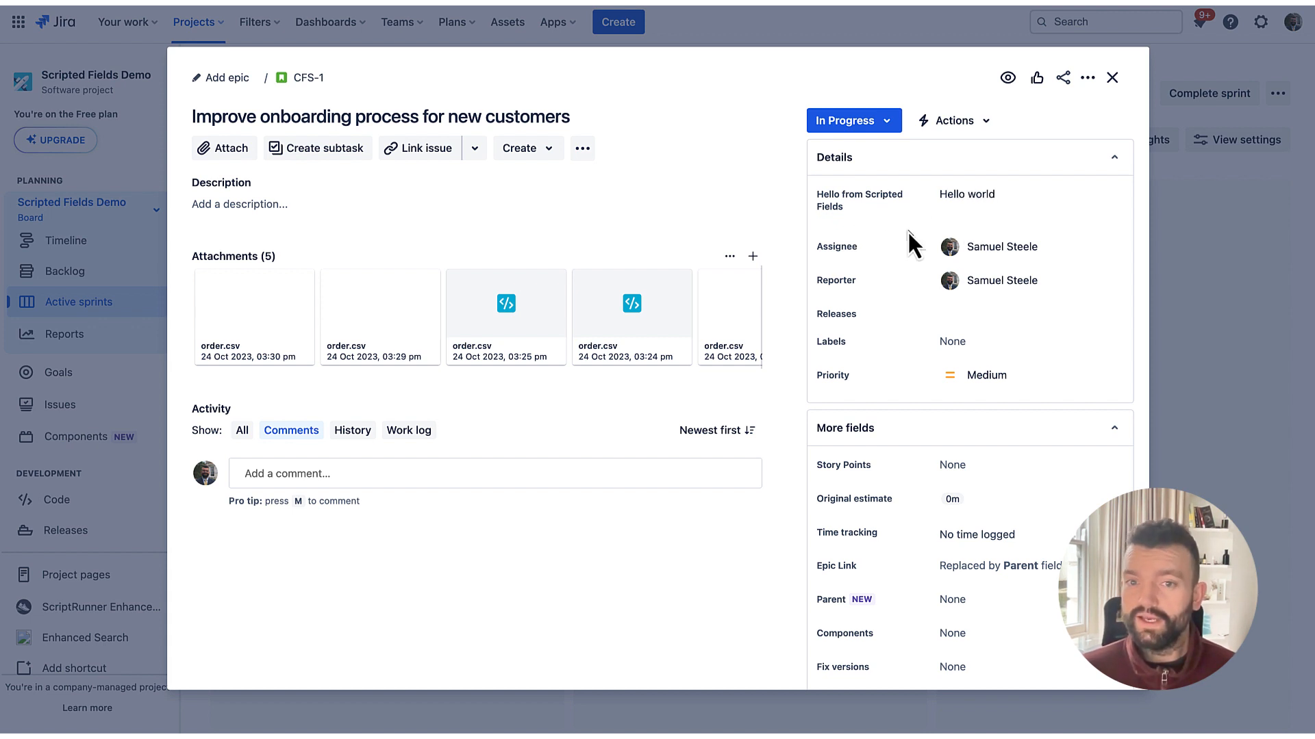
{"action": "mouse_move", "coordinate": [854, 222]}
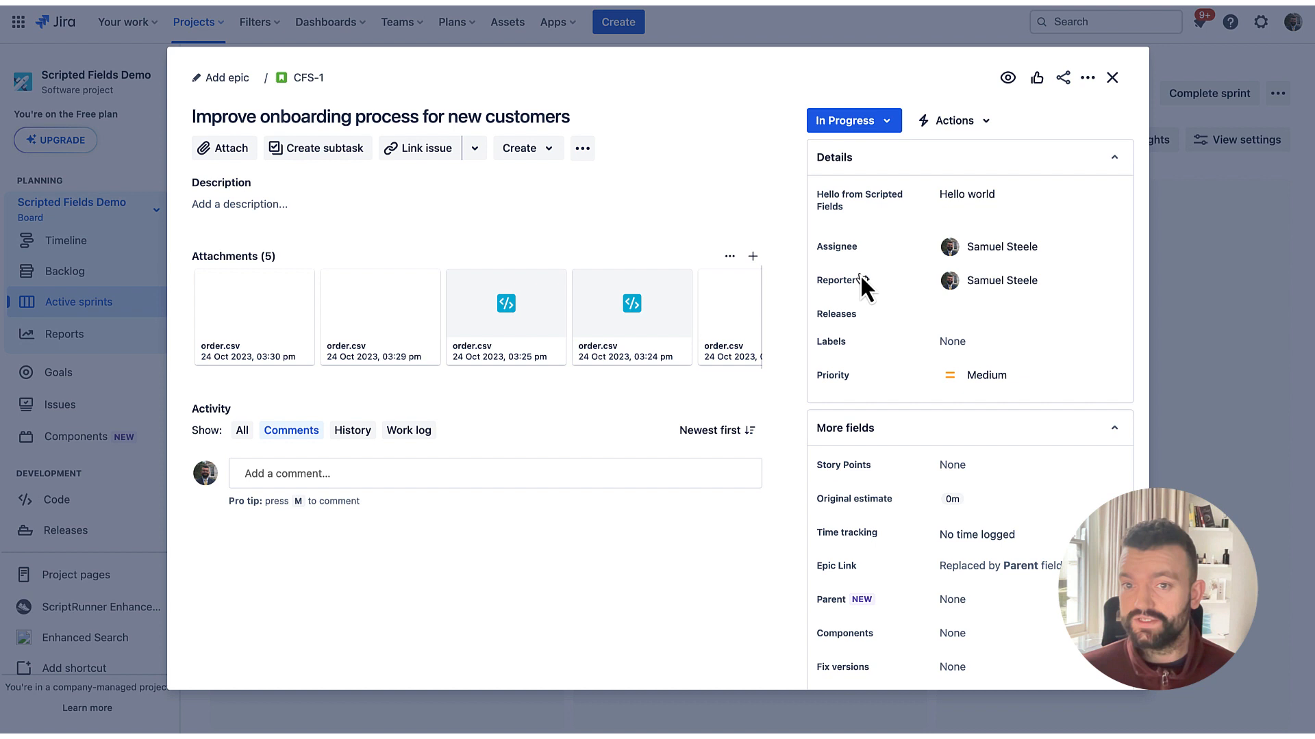
{"action": "mouse_move", "coordinate": [1071, 348]}
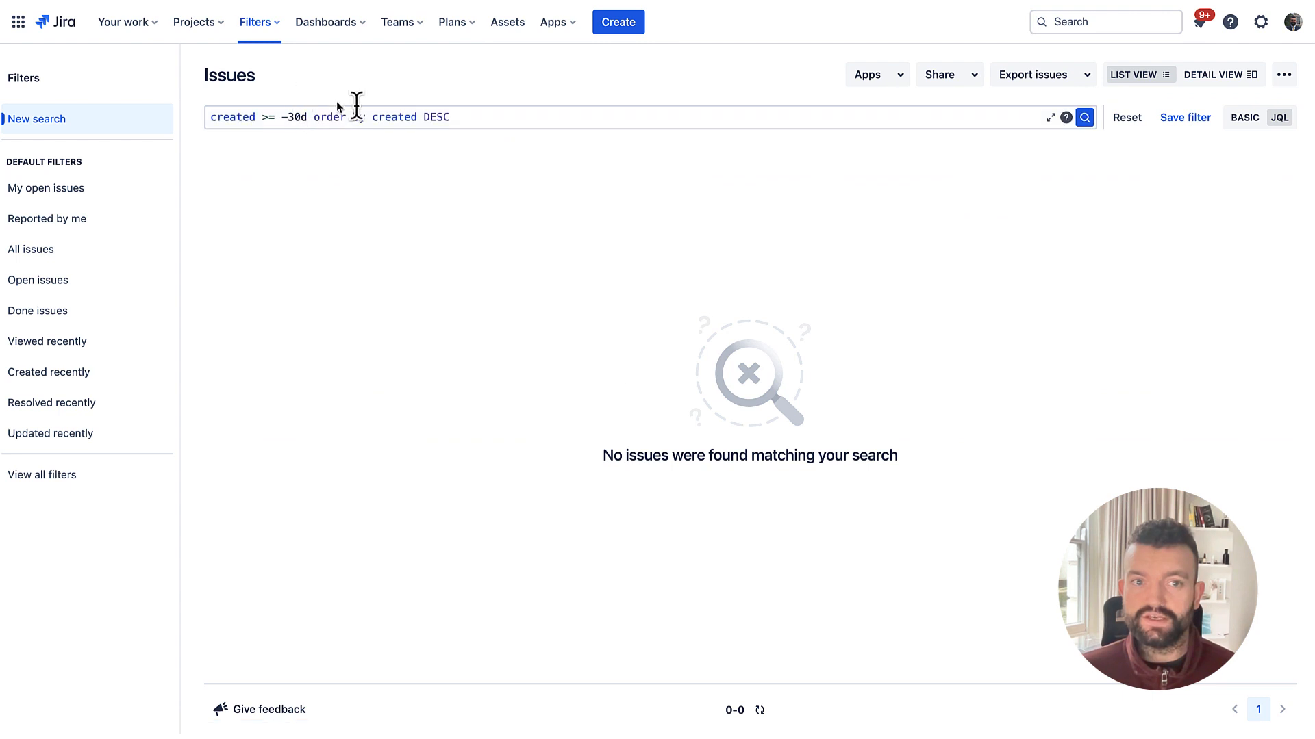
- Search with JQL "Hello from Scripted Fields[Short text]" IS NOT EMPTY, returning CFS-1
{"action": "left_click", "coordinate": [335, 116]}
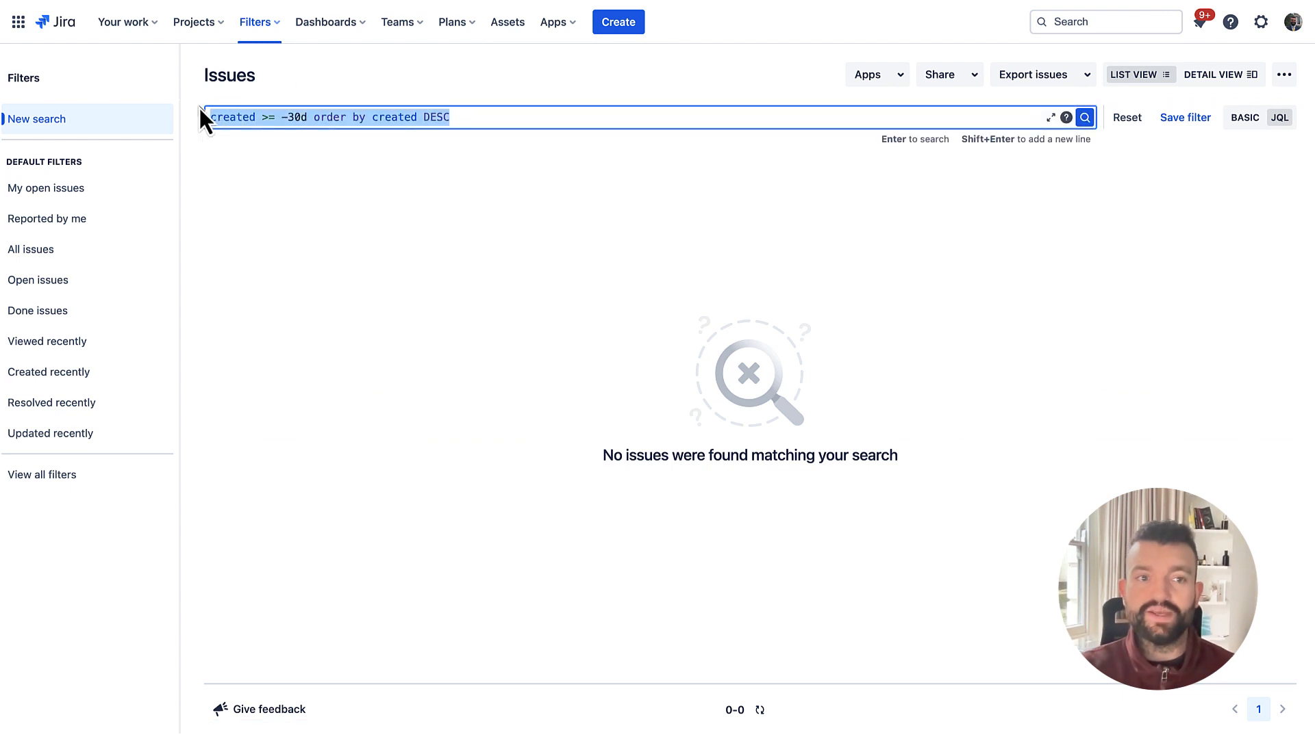
{"action": "type", "text": "hello from Scripted Fields[Short text]\""}
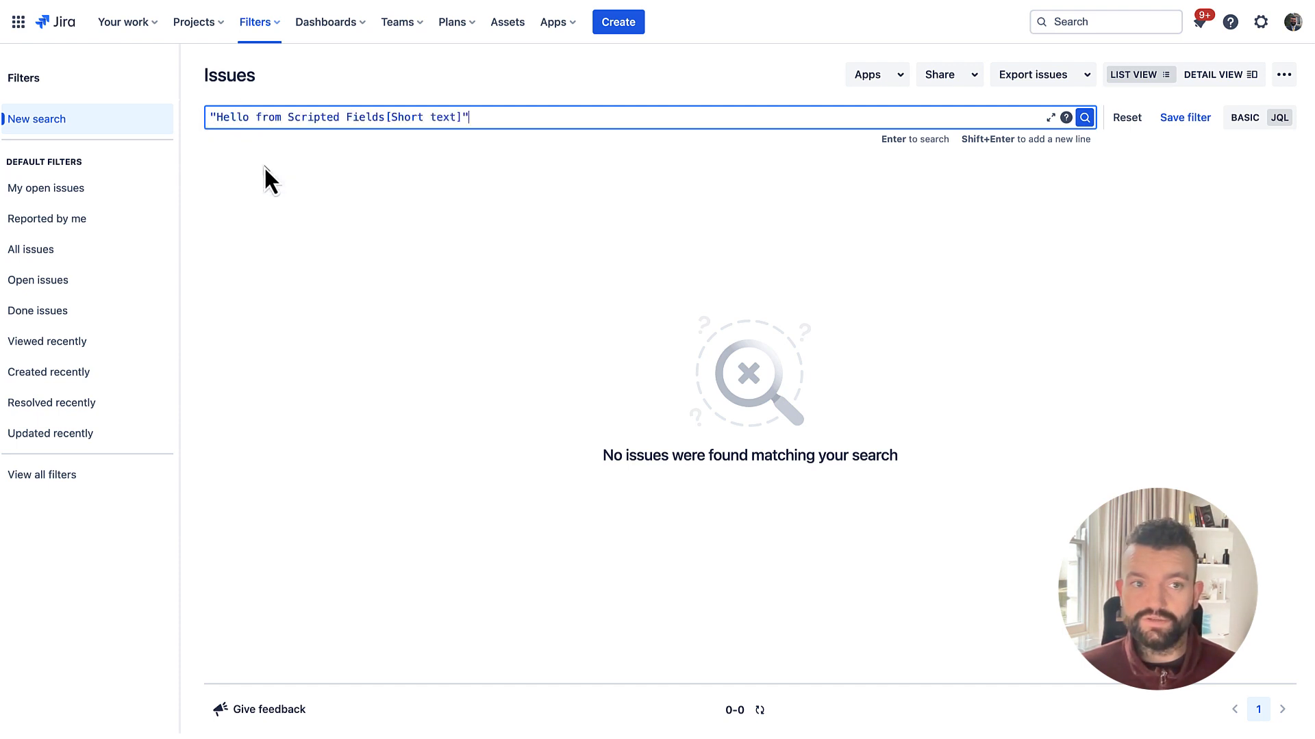
{"action": "type", "text": "IS N"}
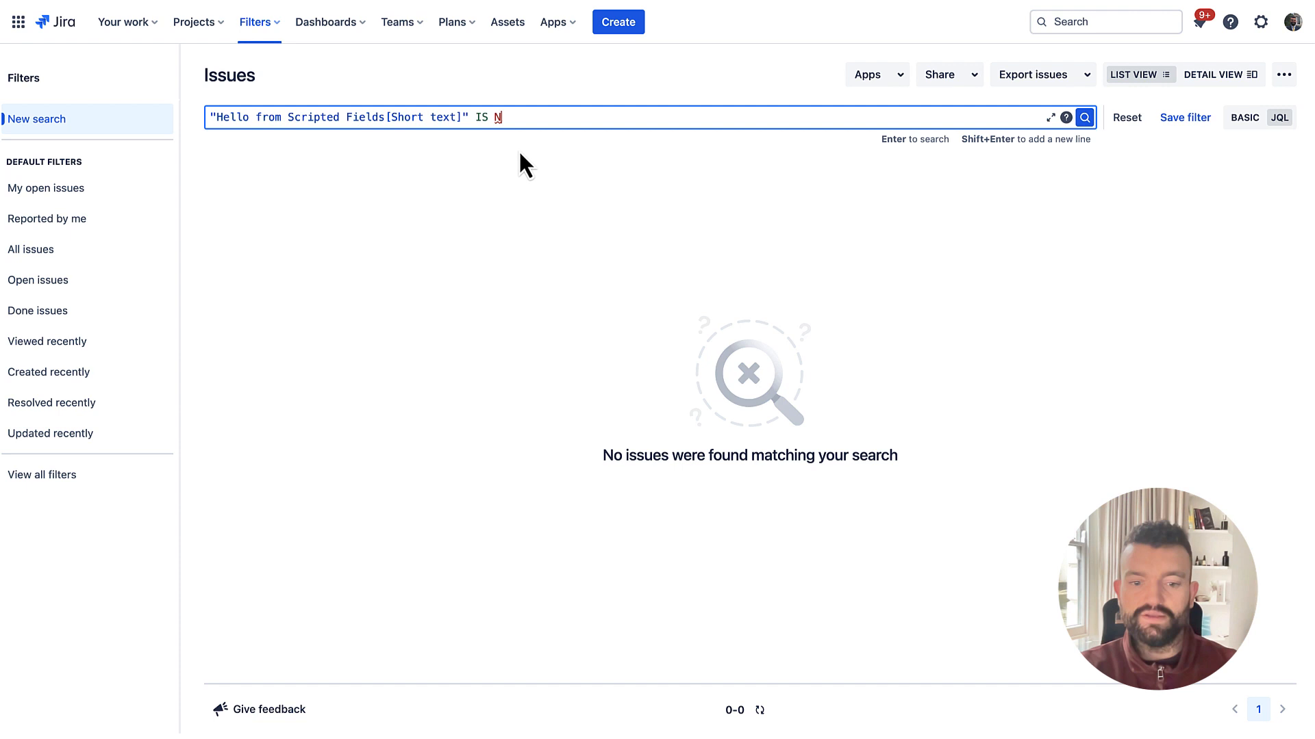
{"action": "type", "text": "OT EMPTY"}
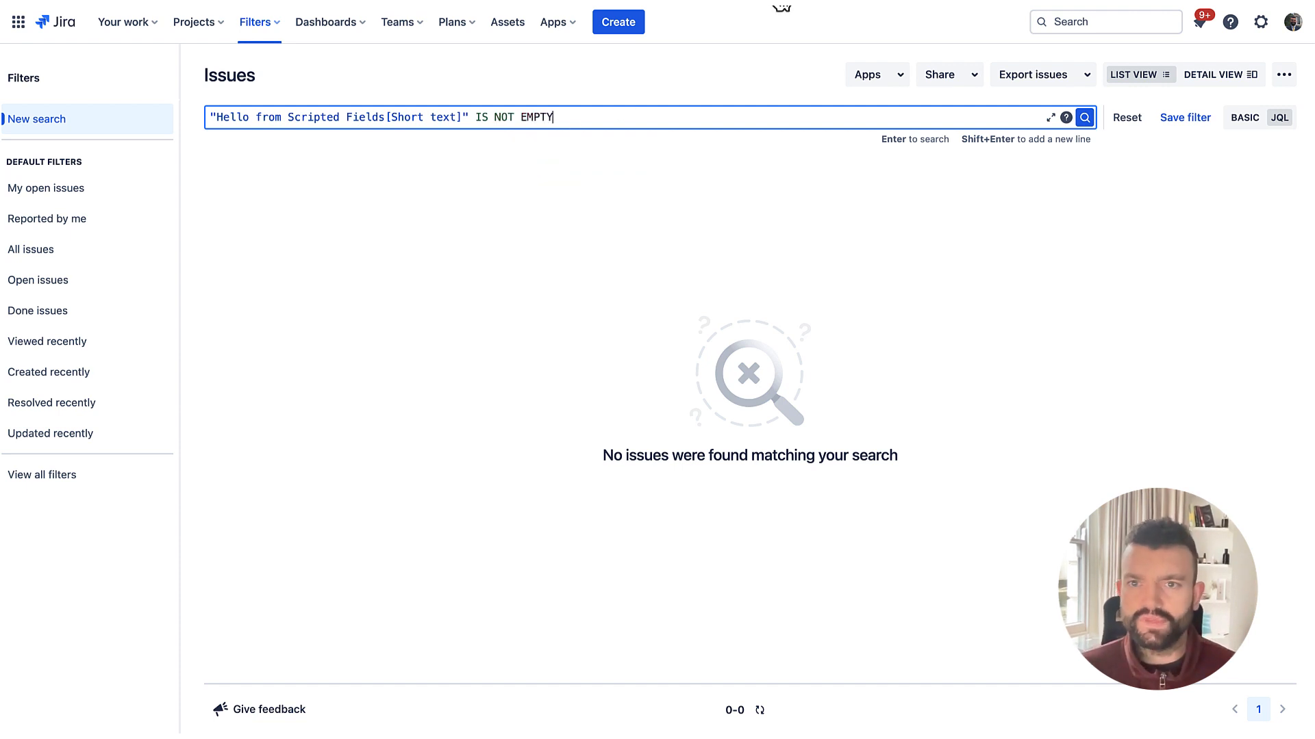
{"action": "left_click", "coordinate": [1084, 116]}
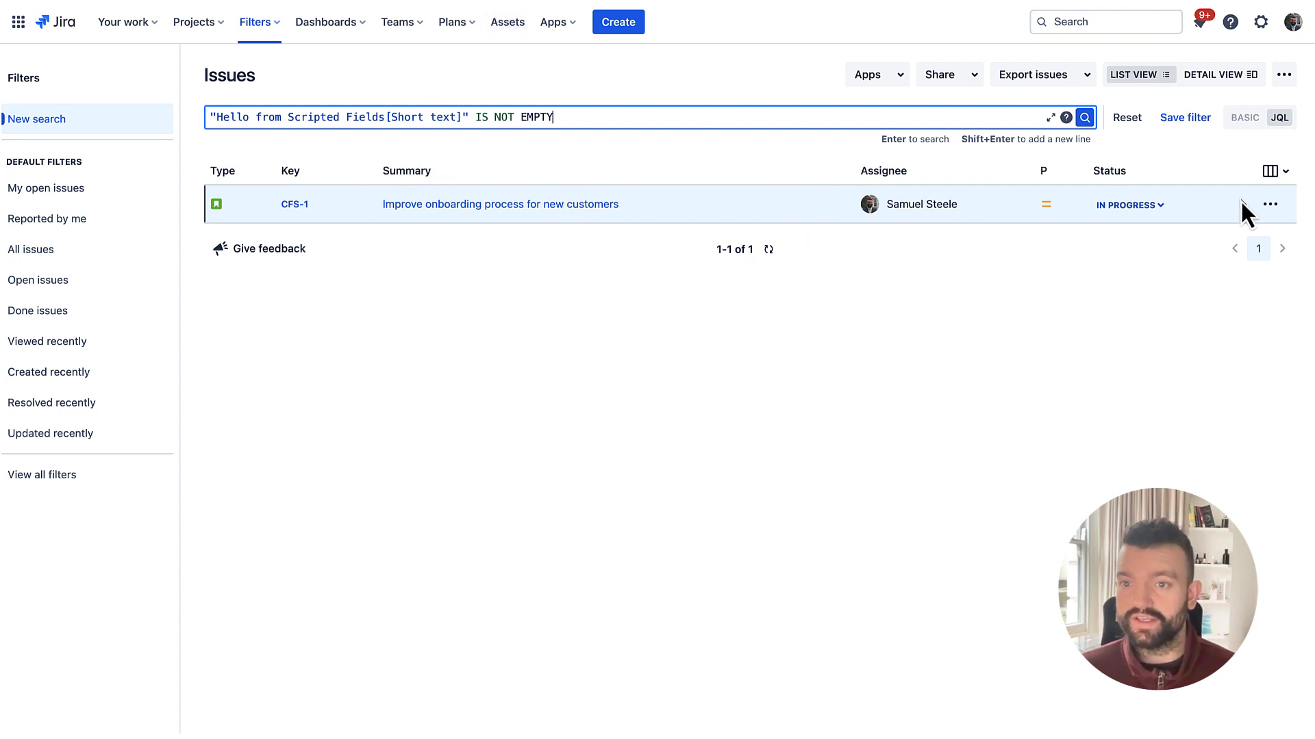
- Add a Hello from Scripted Fields results column showing Hello world, skipping export
{"action": "left_click", "coordinate": [1271, 171]}
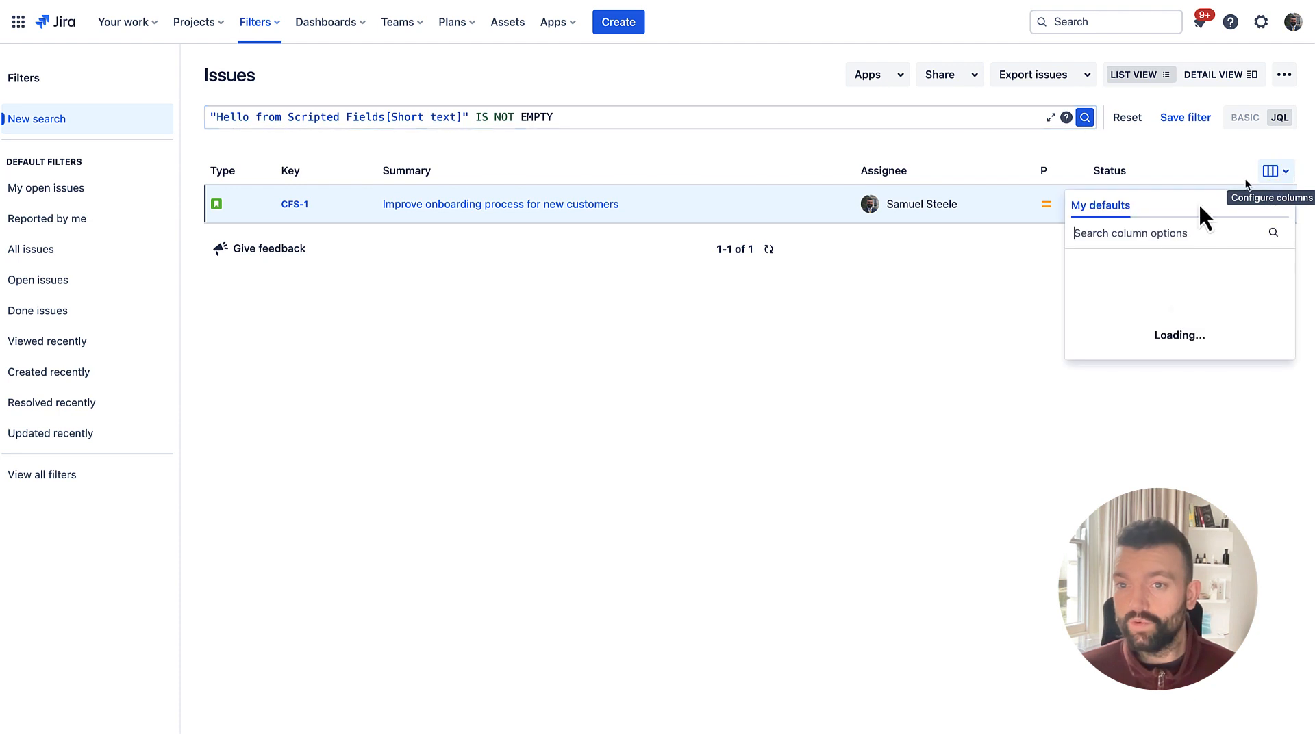
{"action": "type", "text": "hello"}
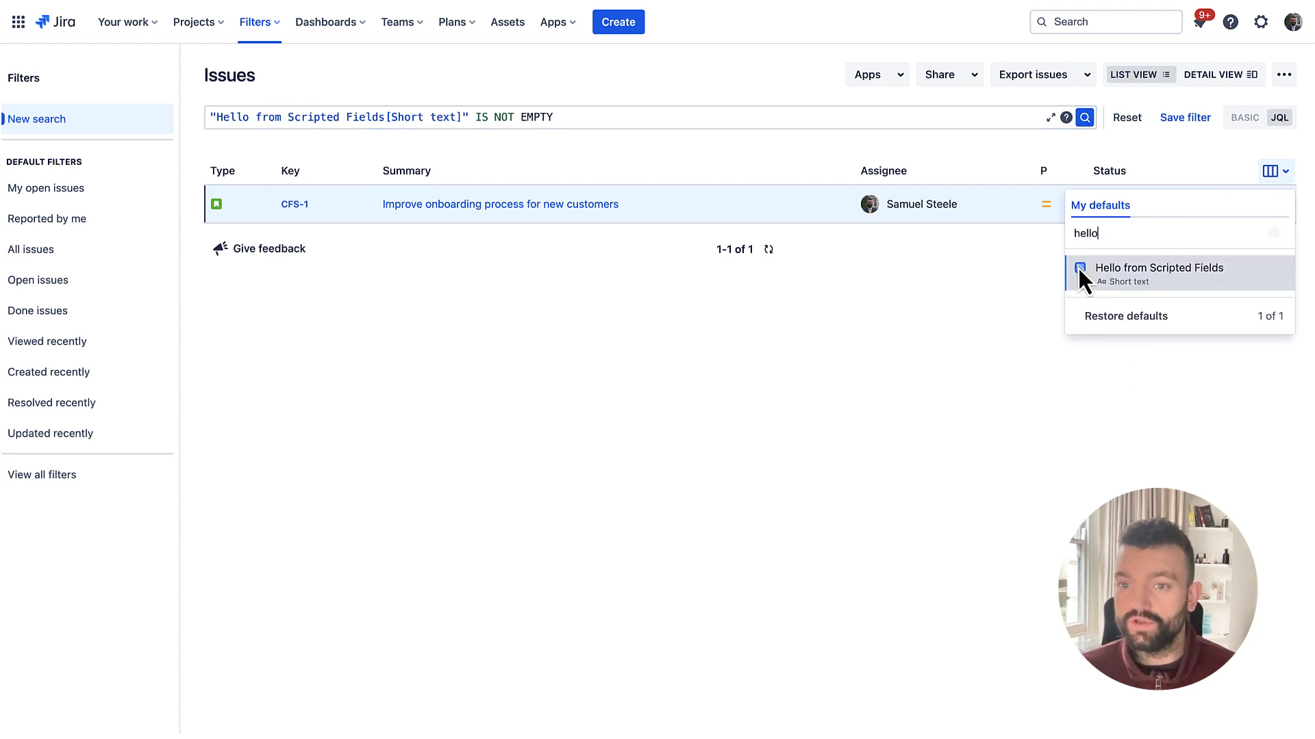
{"action": "left_click", "coordinate": [1080, 274]}
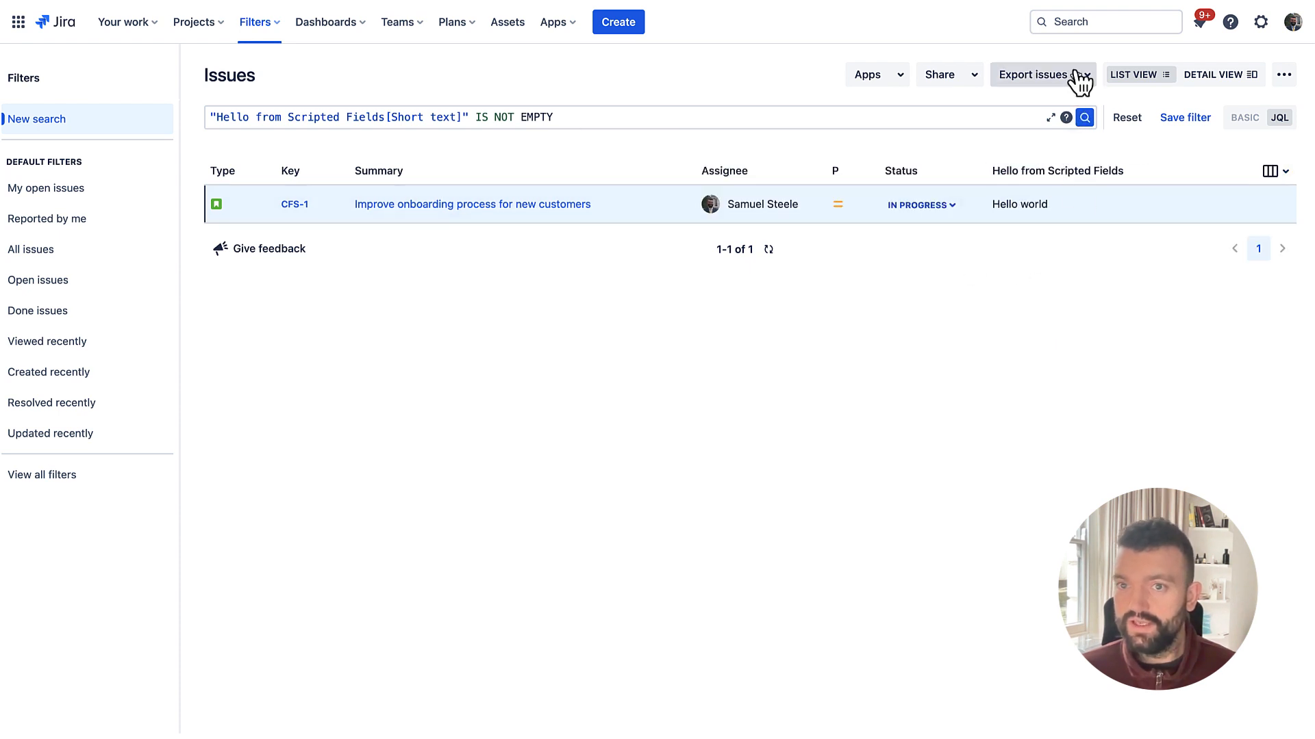
{"action": "left_click", "coordinate": [1036, 74]}
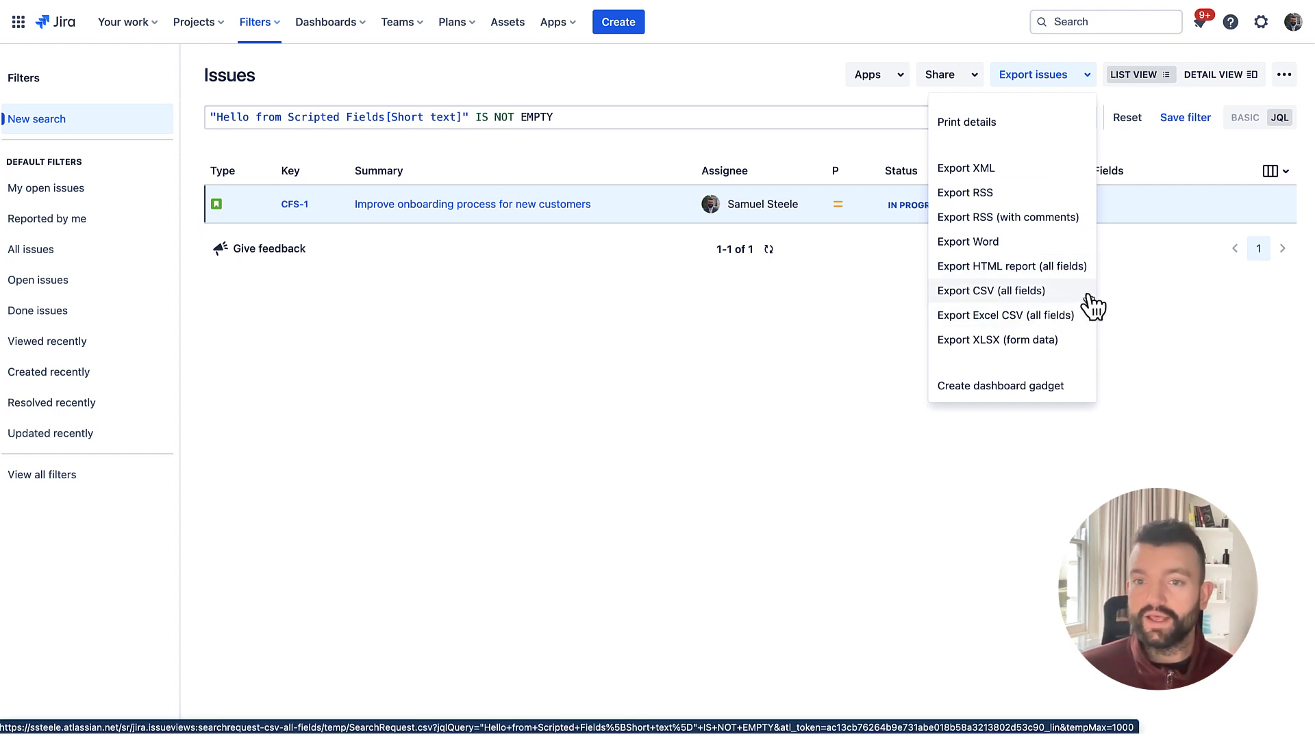
{"action": "mouse_move", "coordinate": [1134, 306]}
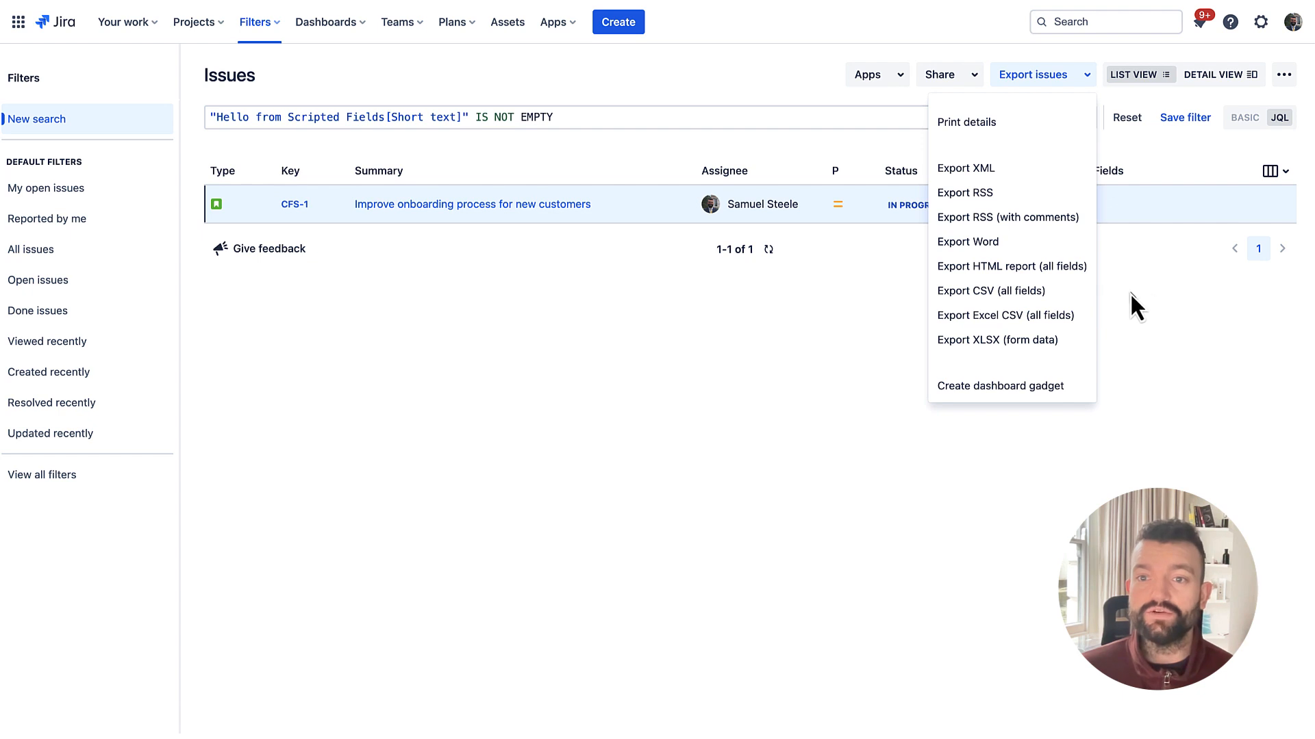
{"action": "left_click", "coordinate": [1085, 118]}
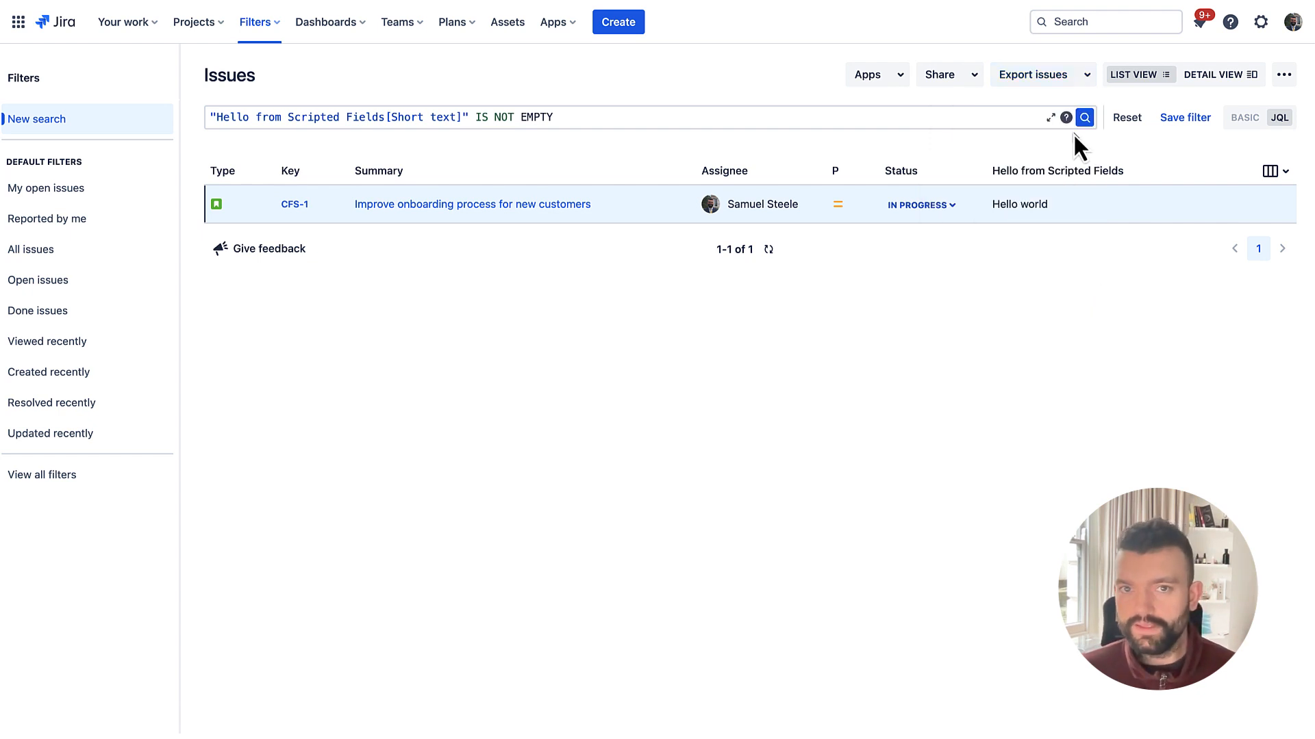
- Configure the dashboard's Assigned to Me gadget to display a Hello from Scripted Fields column
{"action": "left_click", "coordinate": [326, 22]}
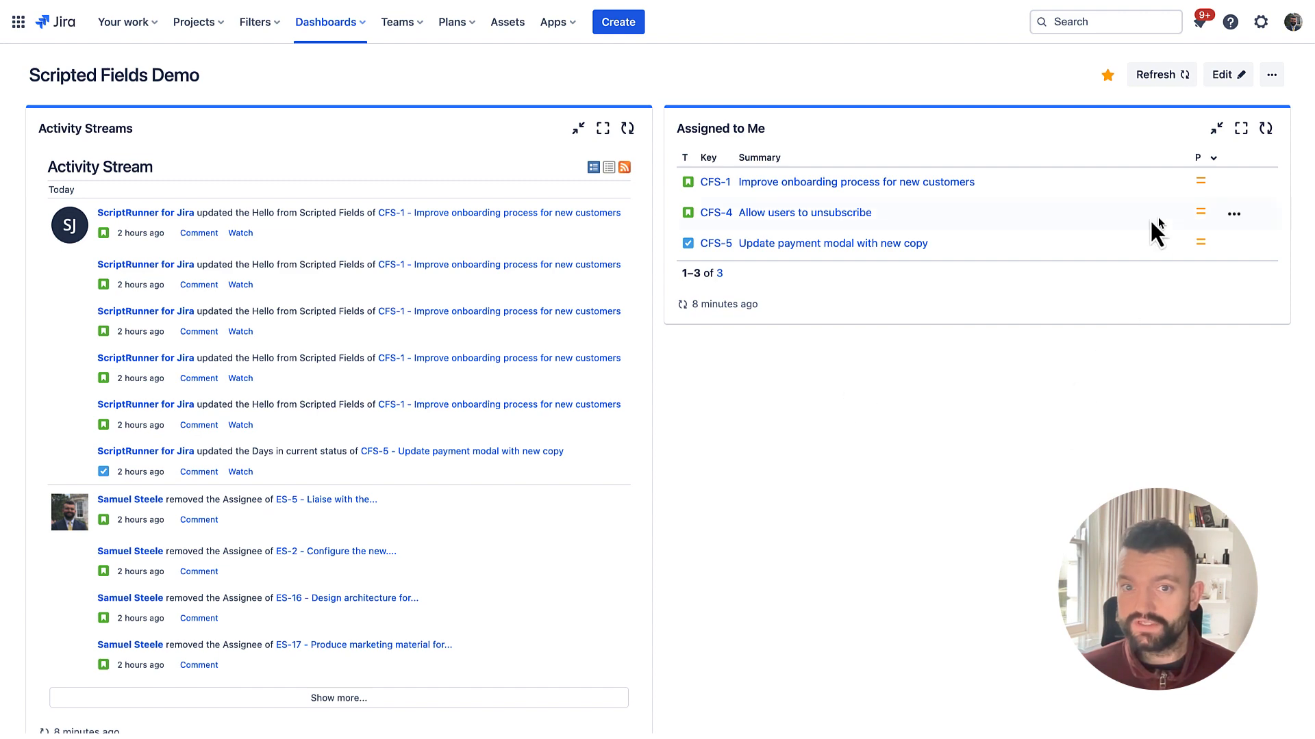
{"action": "left_click", "coordinate": [1226, 74]}
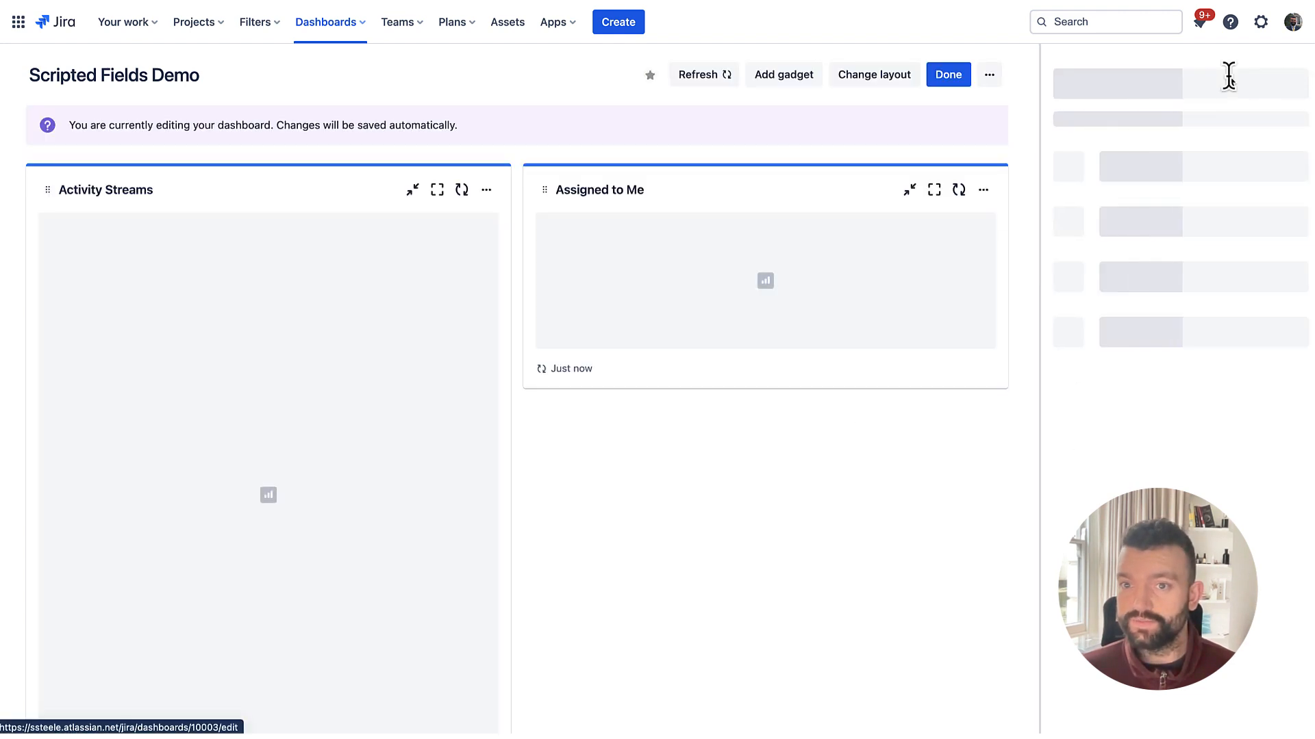
{"action": "left_click", "coordinate": [983, 189]}
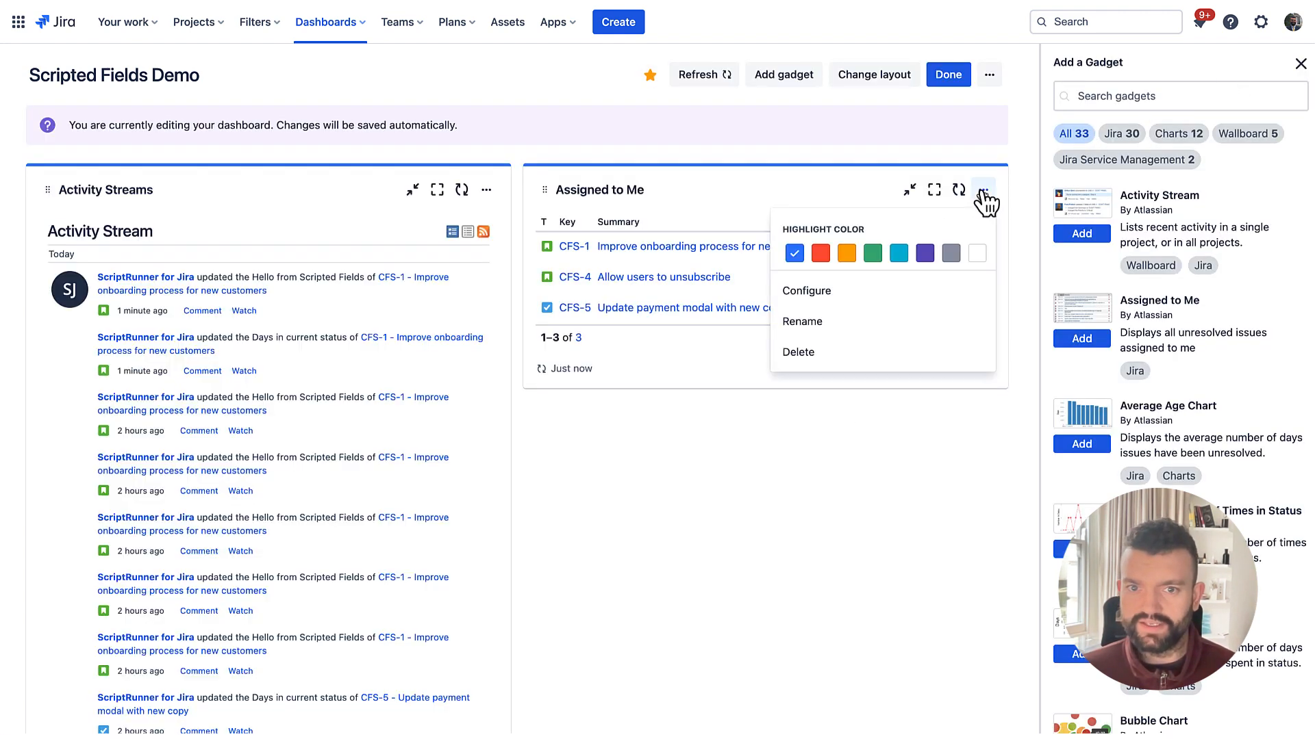
{"action": "left_click", "coordinate": [805, 290]}
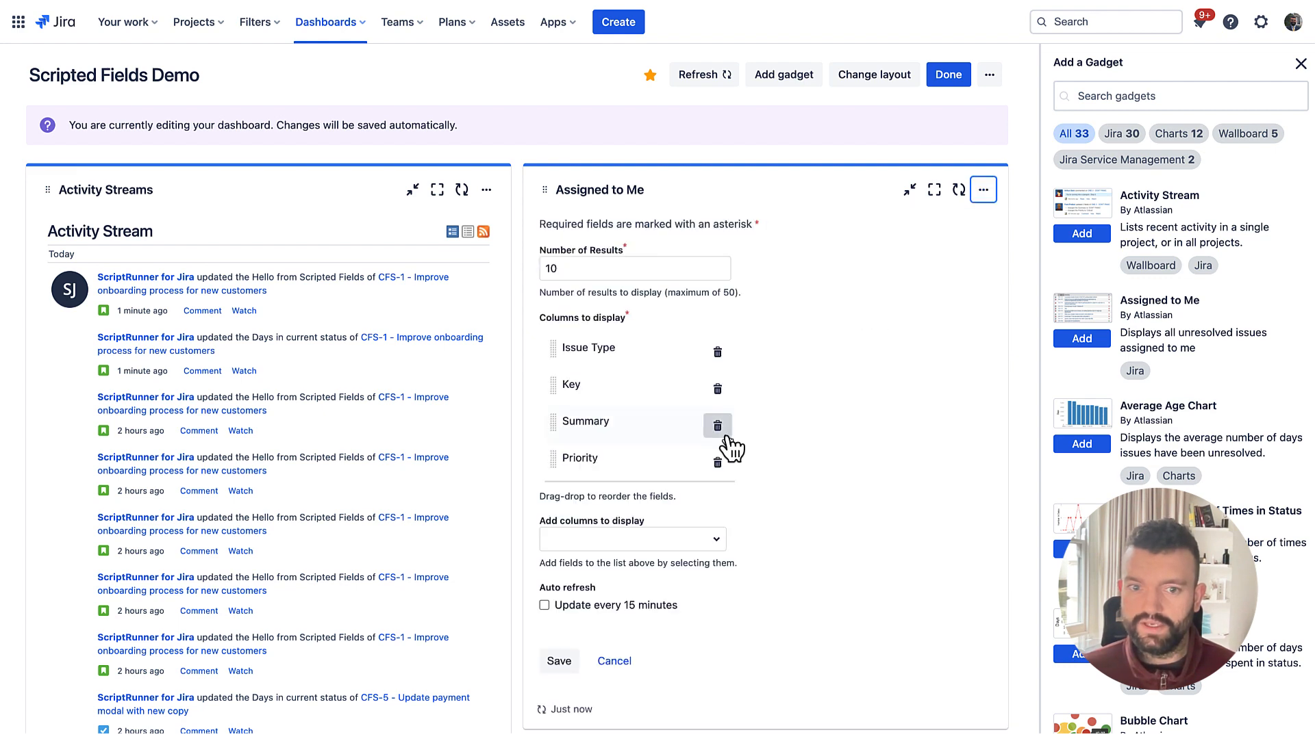
{"action": "left_click", "coordinate": [632, 440]}
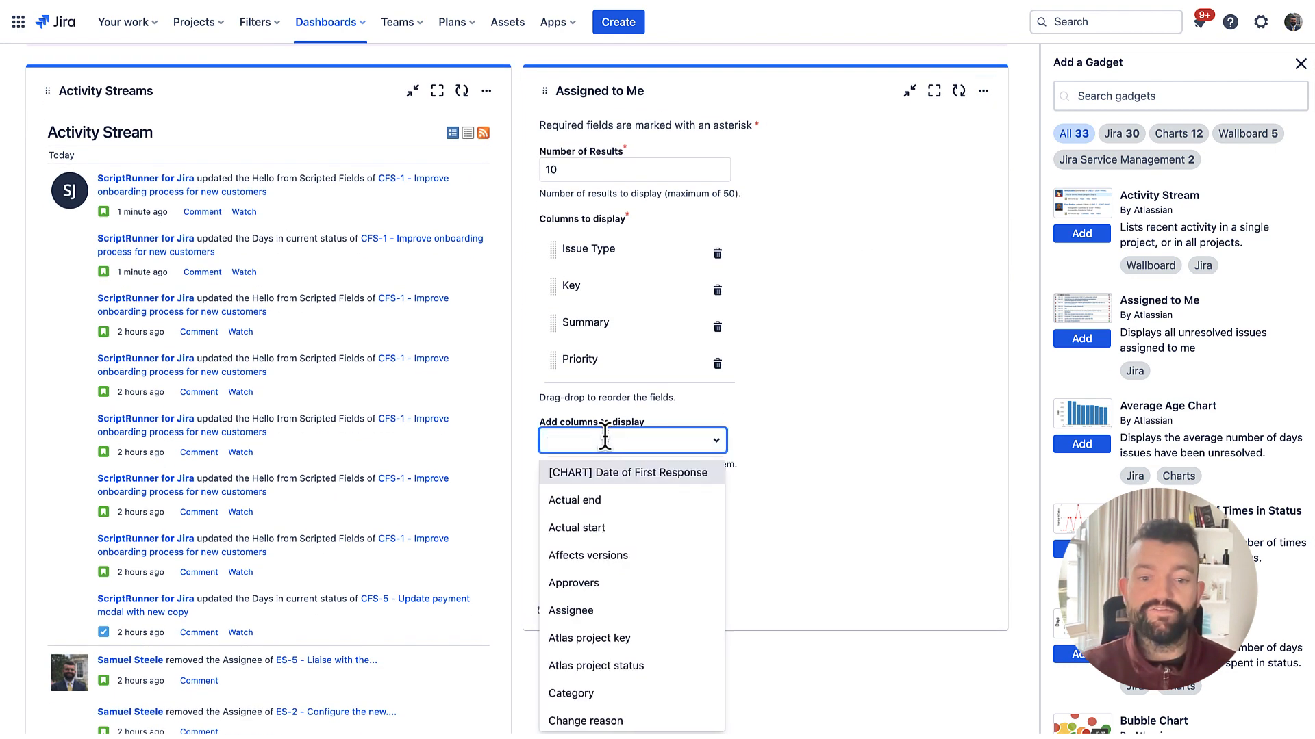
{"action": "type", "text": "hello"}
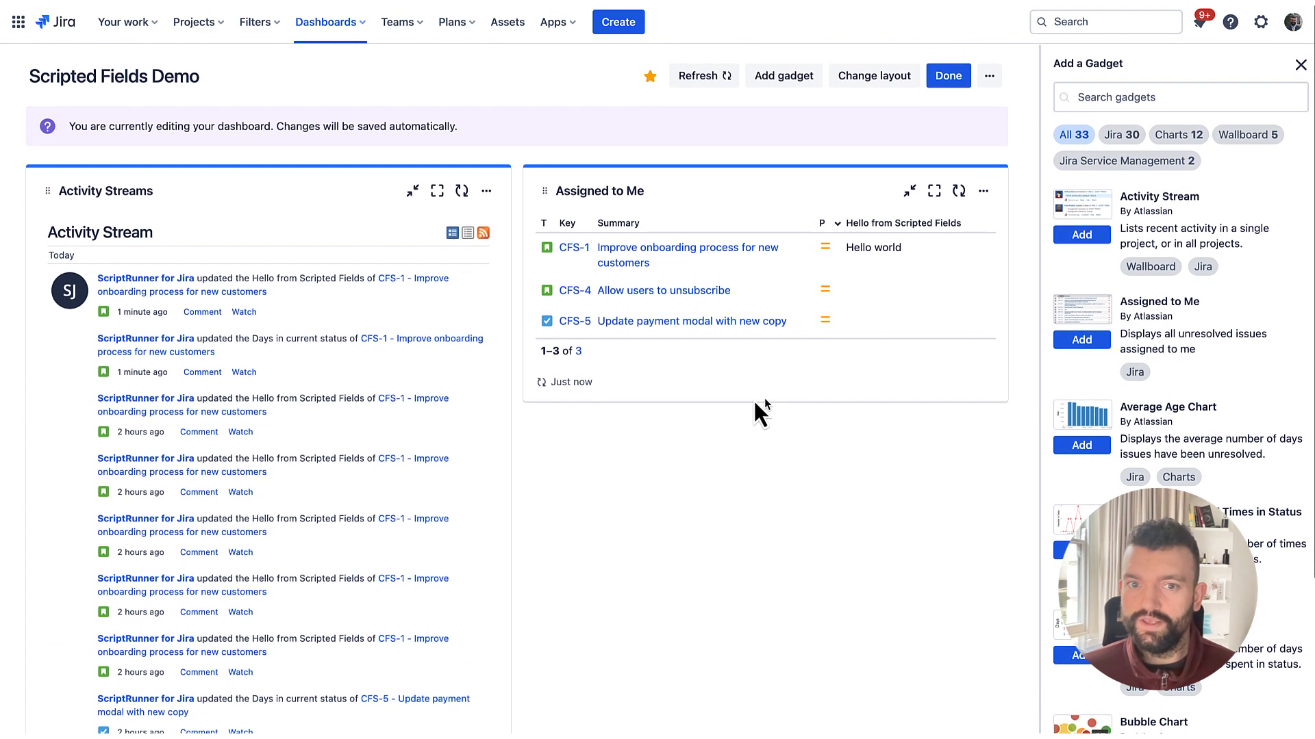
{"action": "mouse_move", "coordinate": [702, 273]}
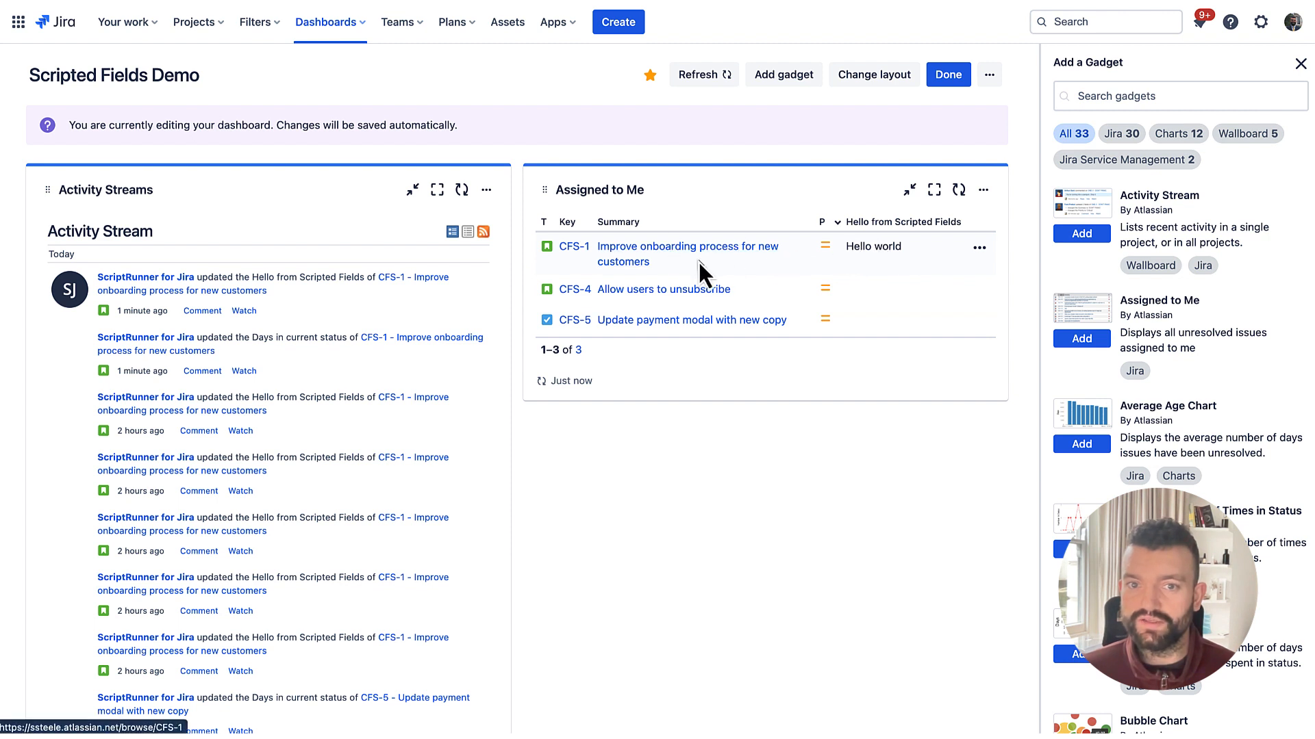